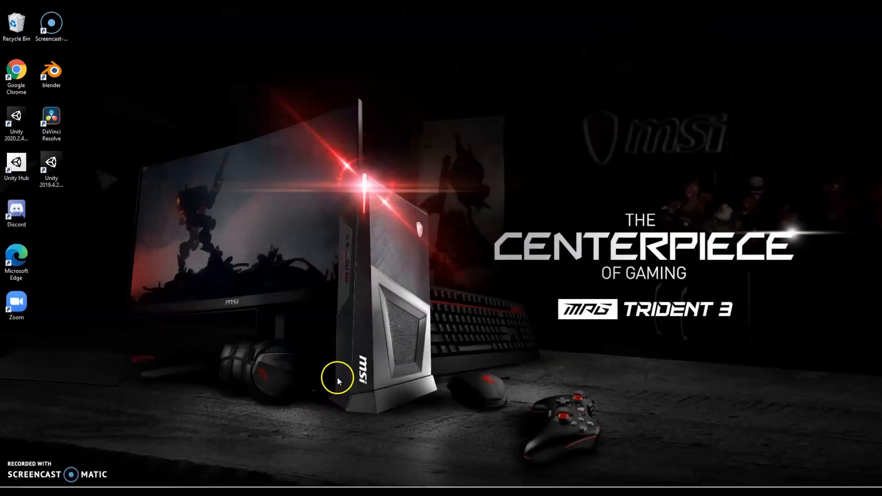
mouse_move(335, 377)
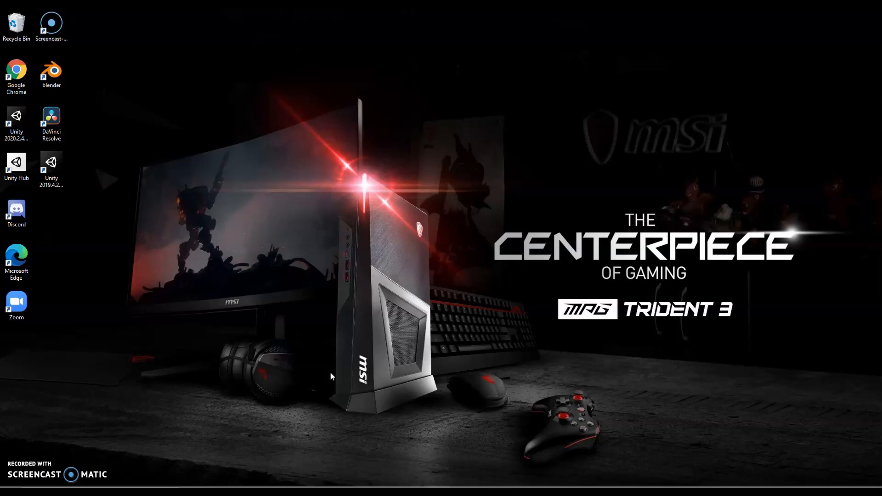
Launch Unity Hub from its desktop shortcut to see the Projects list
click(303, 359)
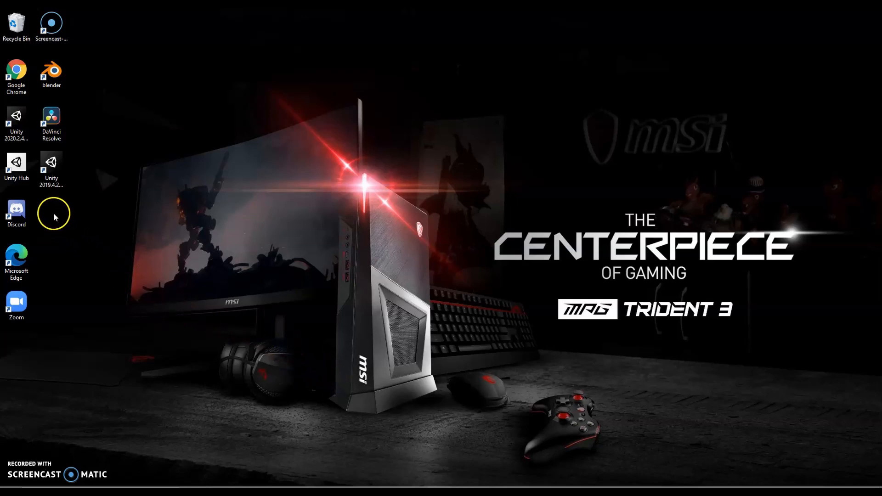
mouse_move(15, 164)
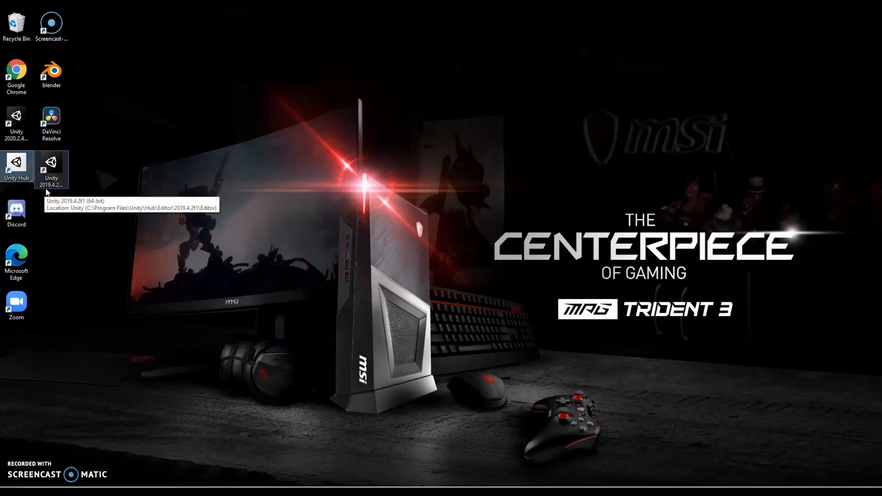
click(50, 169)
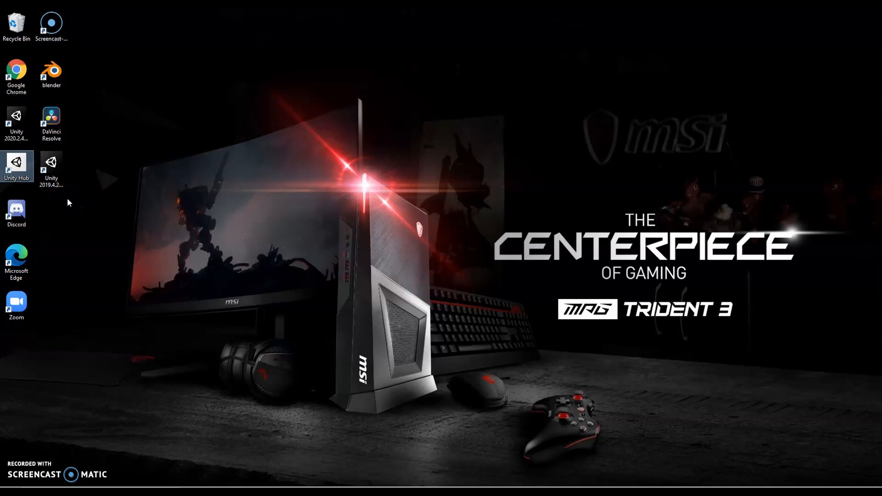
mouse_move(88, 220)
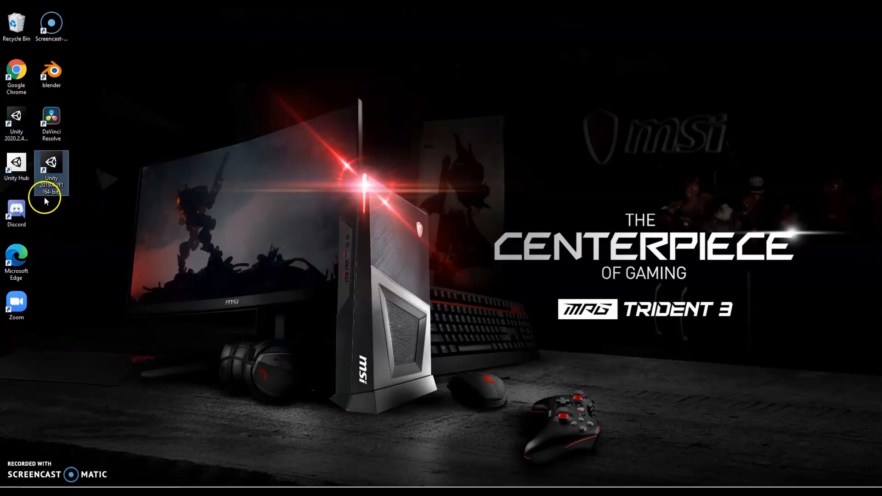
mouse_move(50, 180)
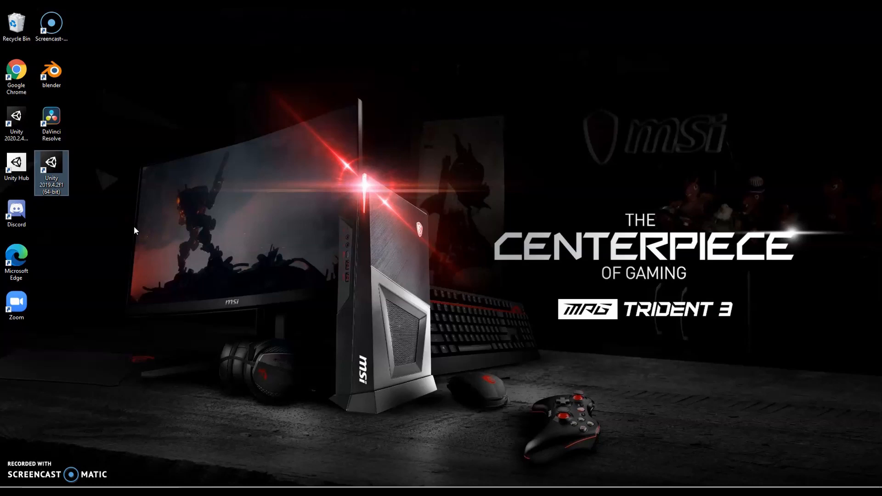
click(150, 247)
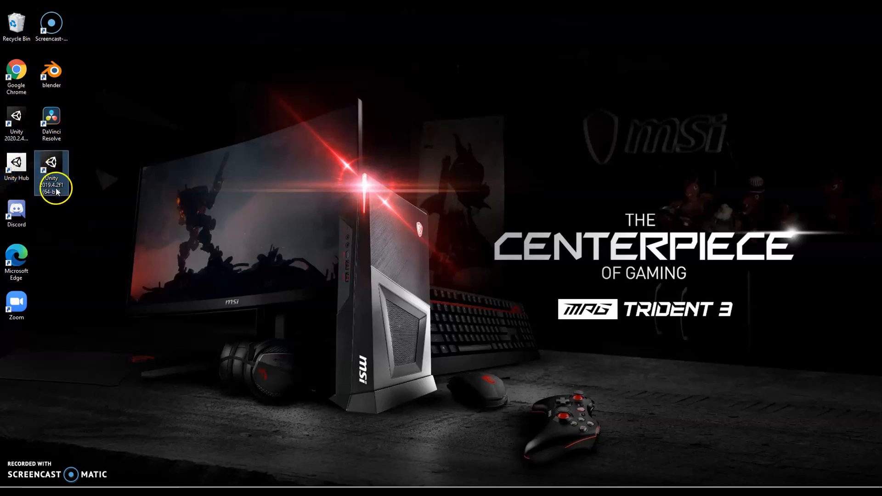
click(16, 165)
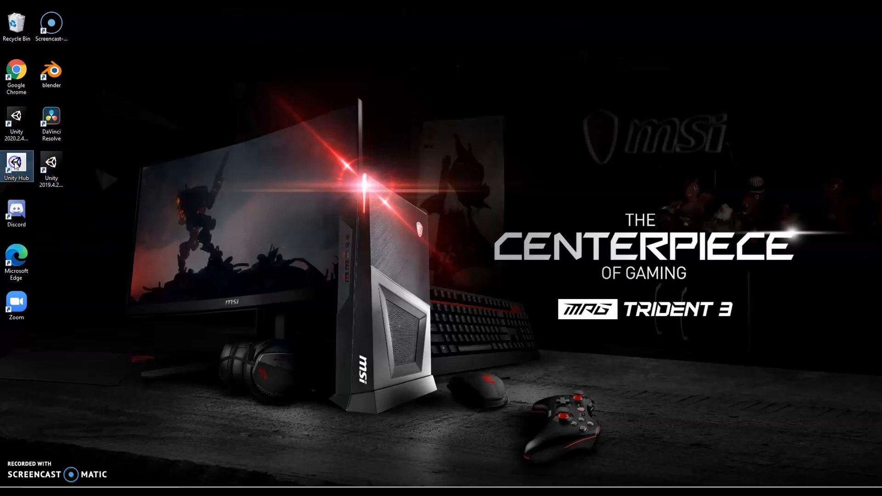
double_click(17, 164)
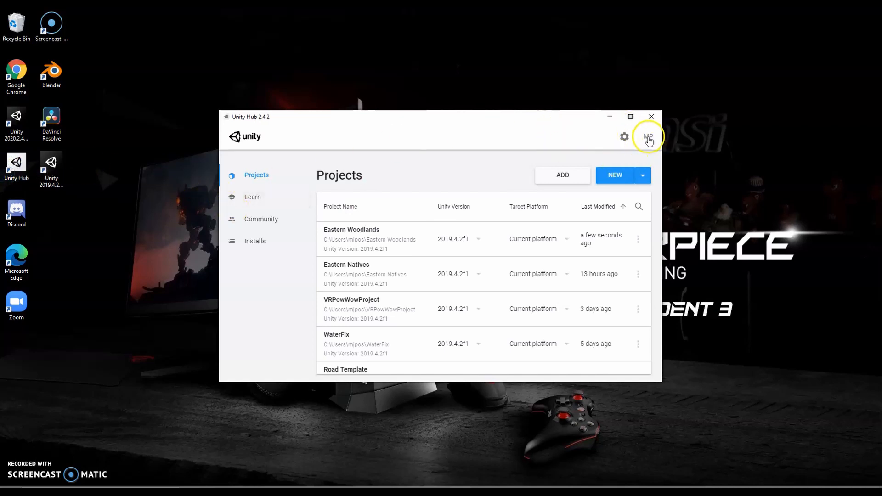
mouse_move(400, 134)
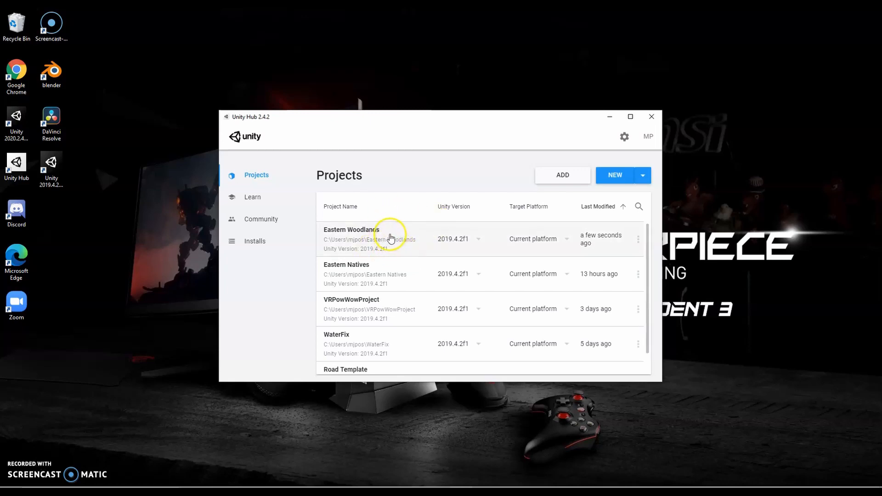
mouse_move(500, 438)
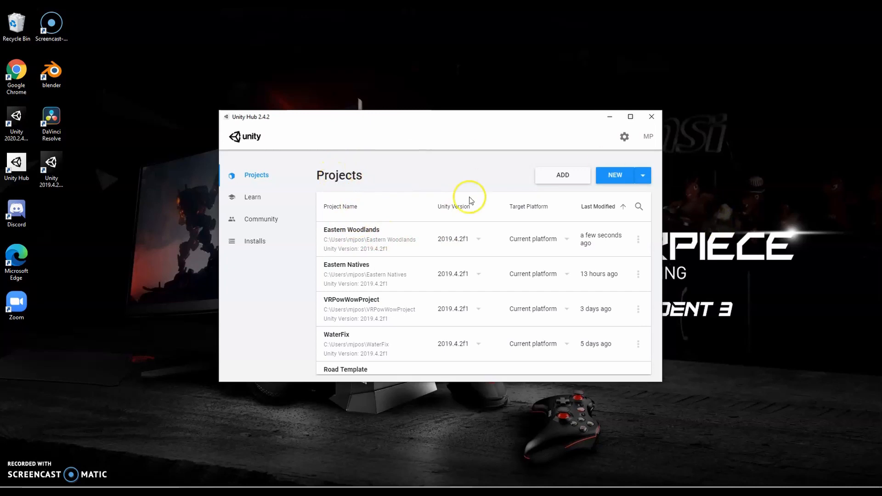
mouse_move(558, 84)
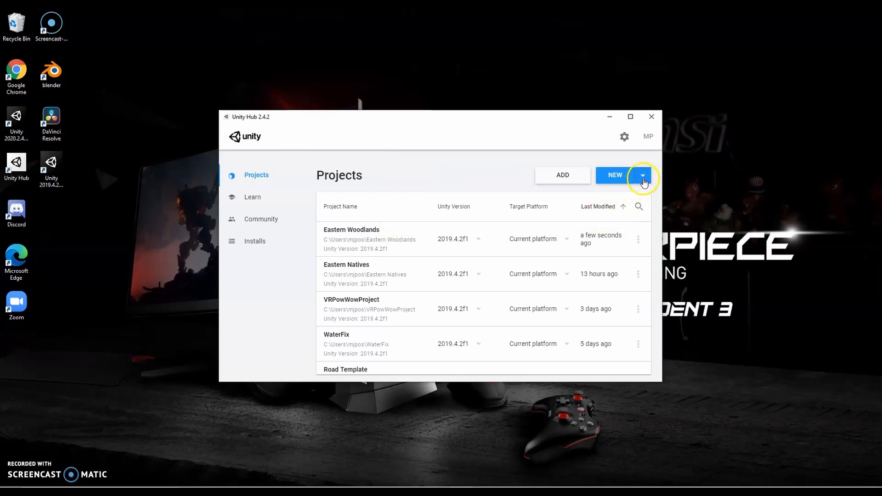
Create a new 3D project named 'Demo Project' using Unity 2019.4.2f1
click(642, 176)
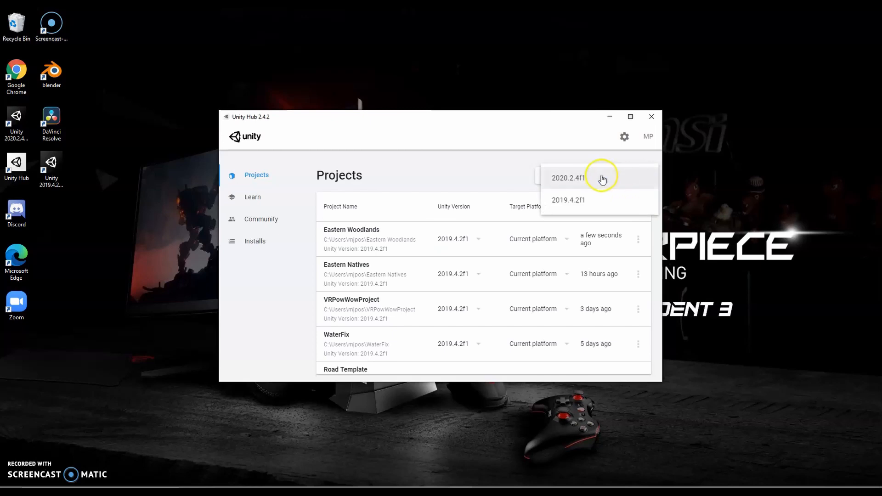
mouse_move(568, 199)
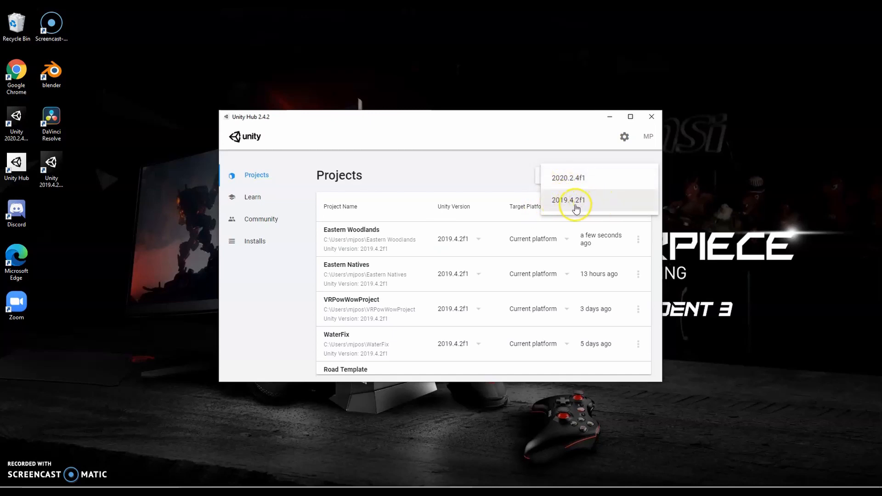
click(570, 200)
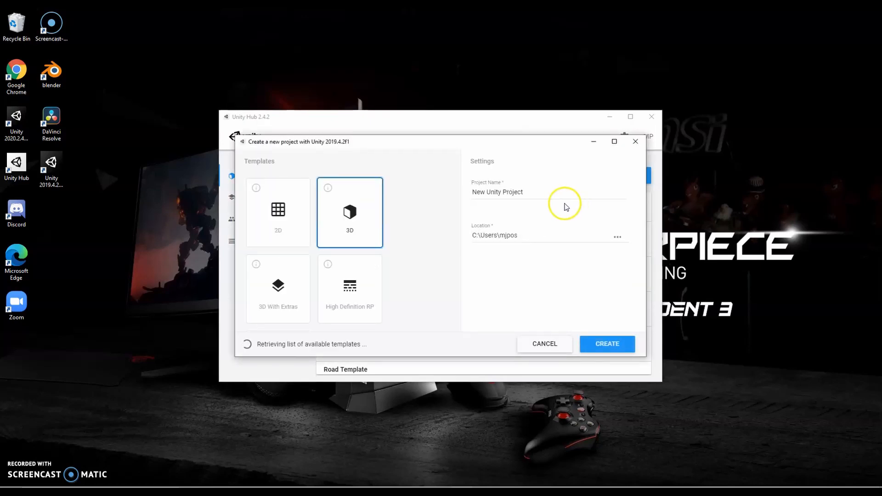
mouse_move(420, 214)
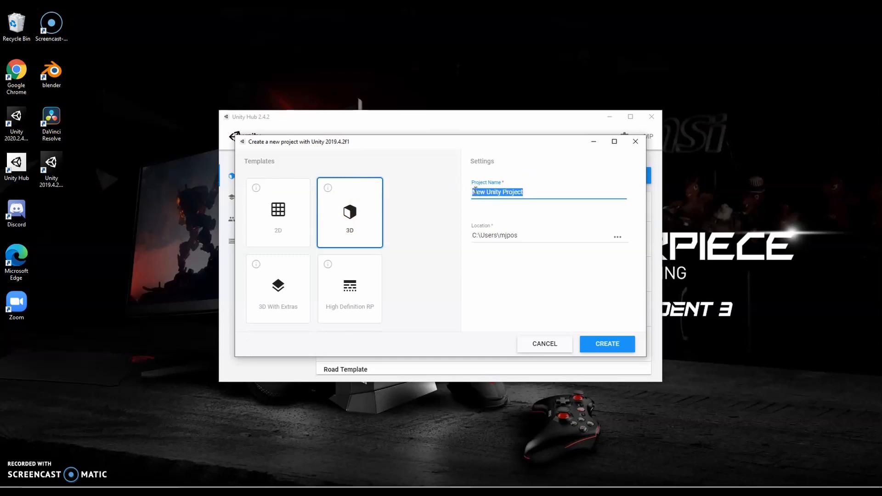
text(Demo Project)
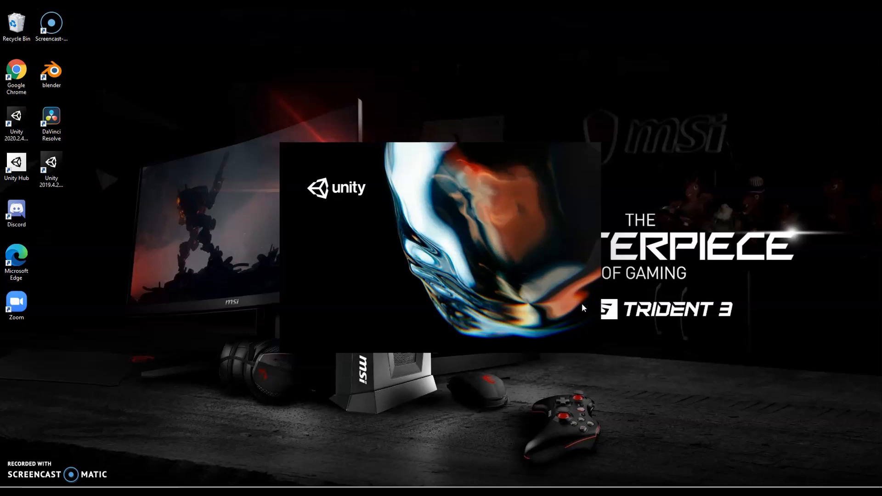
Let Demo Project finish loading on its SampleScene with the update notice shown
click(583, 304)
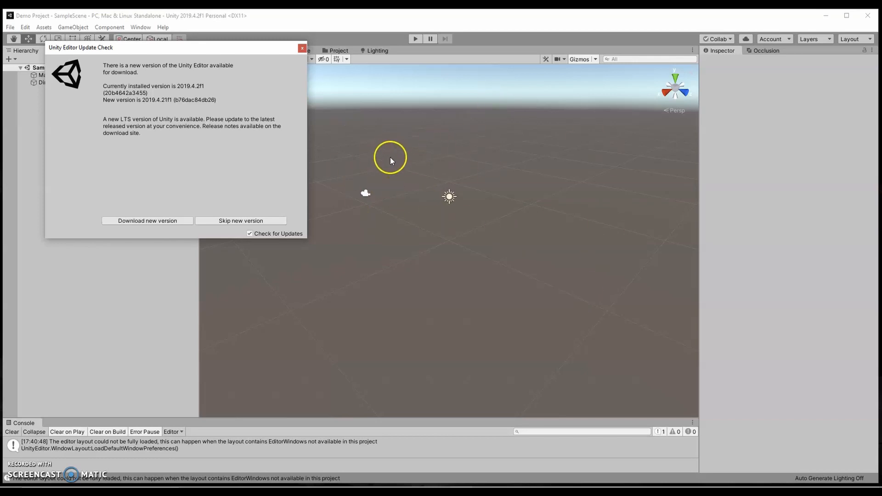
mouse_move(392, 151)
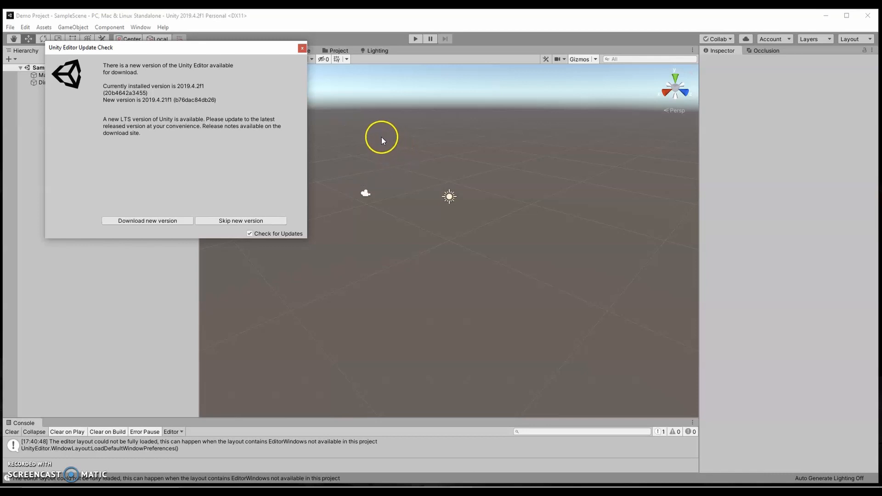
mouse_move(372, 21)
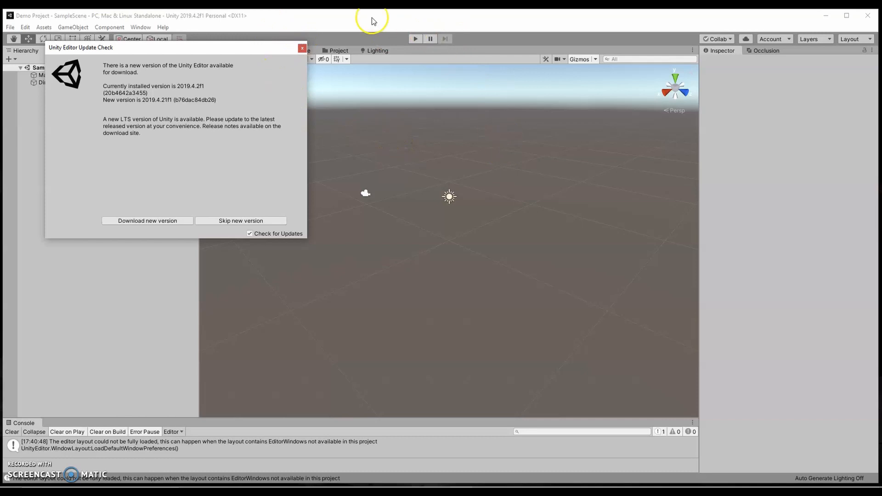
mouse_move(322, 189)
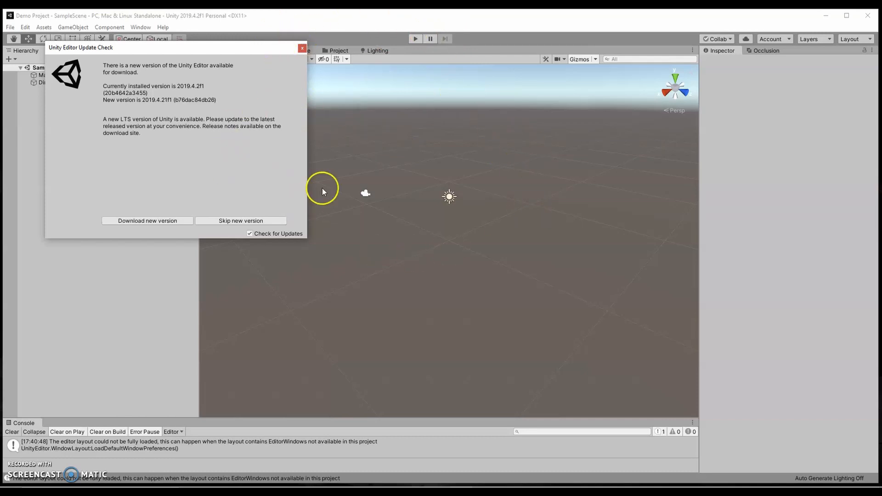
mouse_move(478, 198)
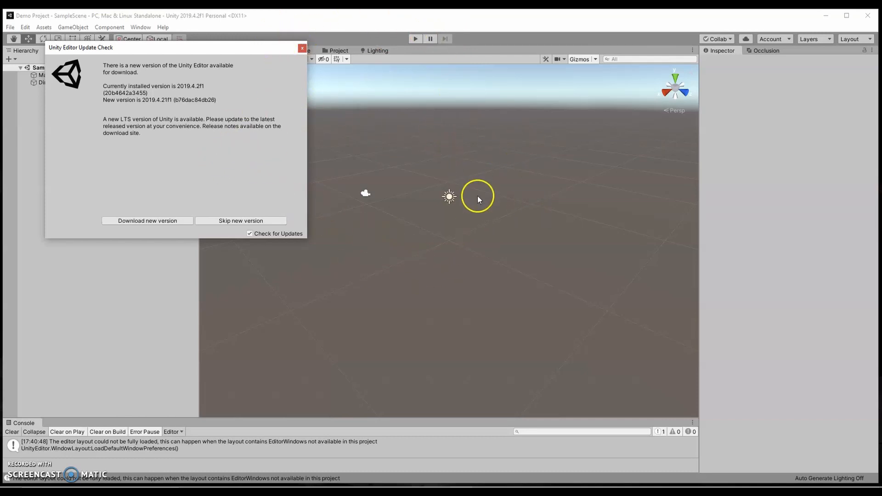
mouse_move(188, 124)
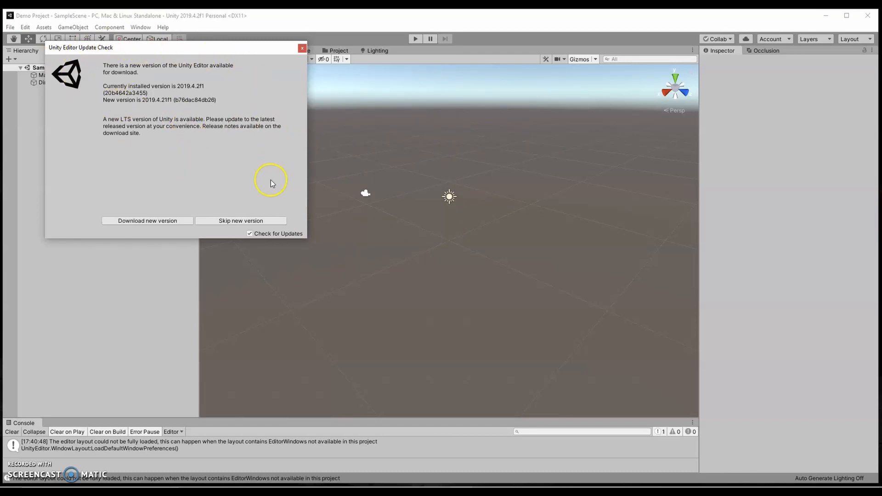
mouse_move(240, 92)
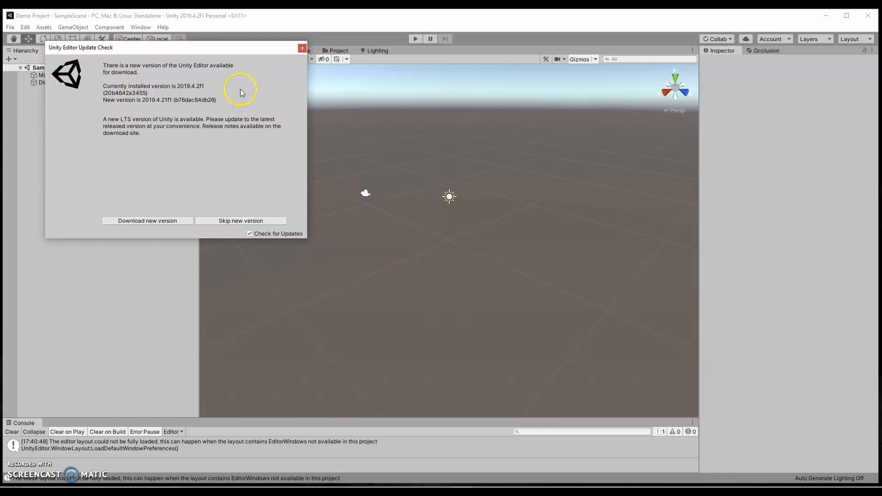
click(240, 220)
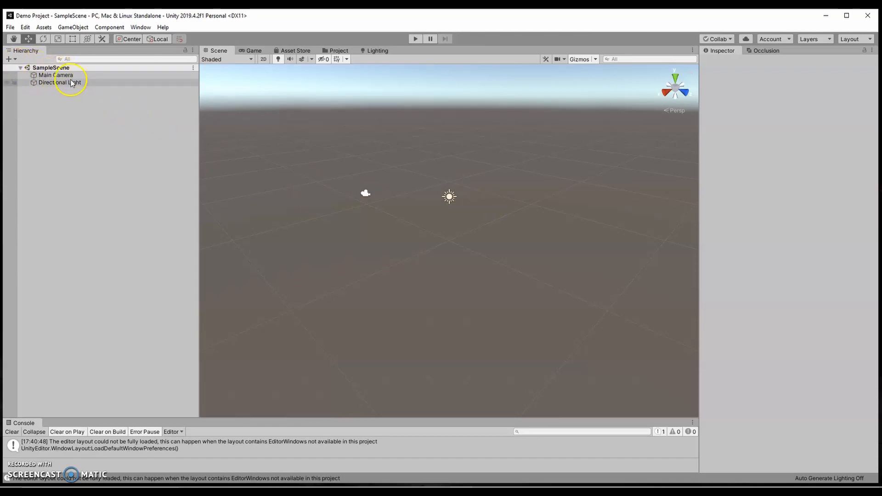
mouse_move(415, 211)
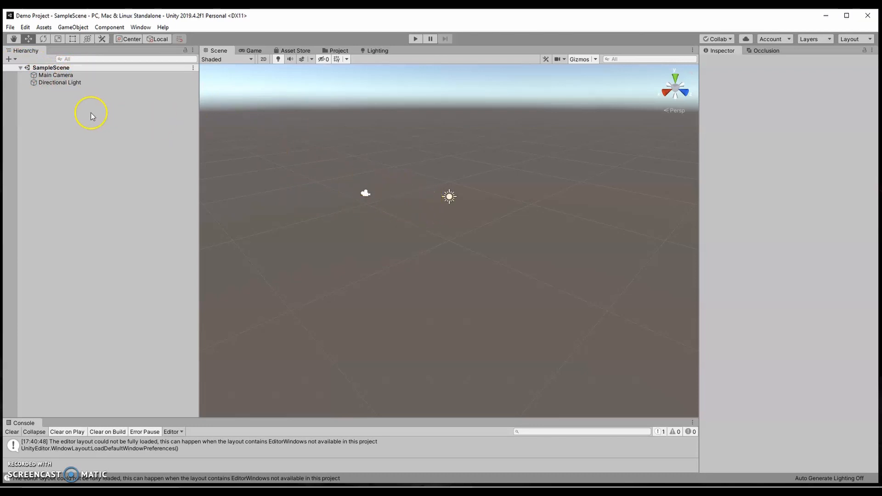
mouse_move(82, 110)
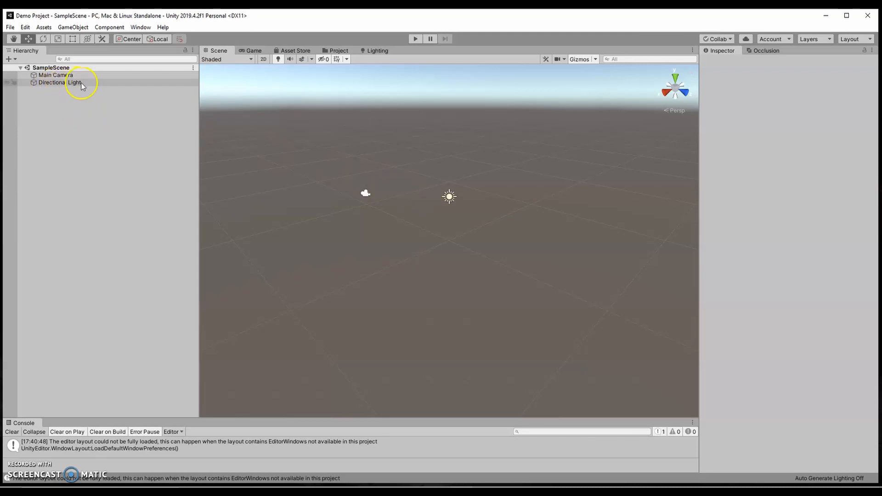
click(56, 74)
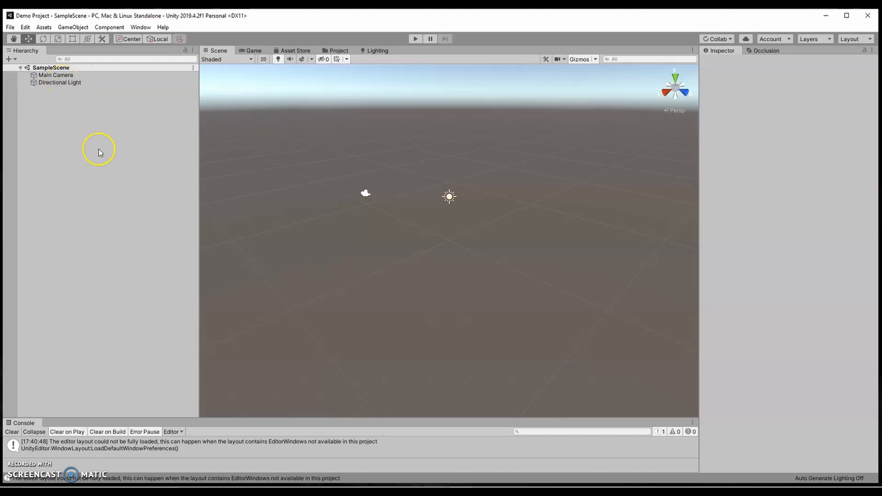
mouse_move(149, 105)
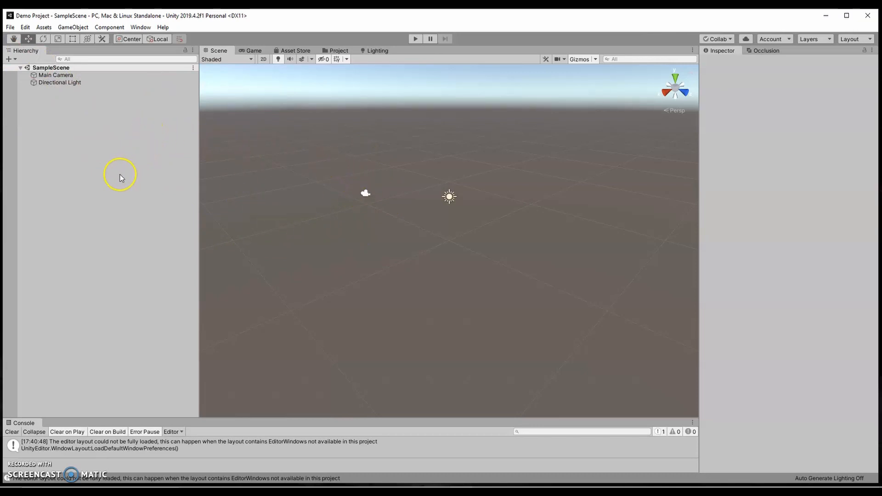
mouse_move(122, 202)
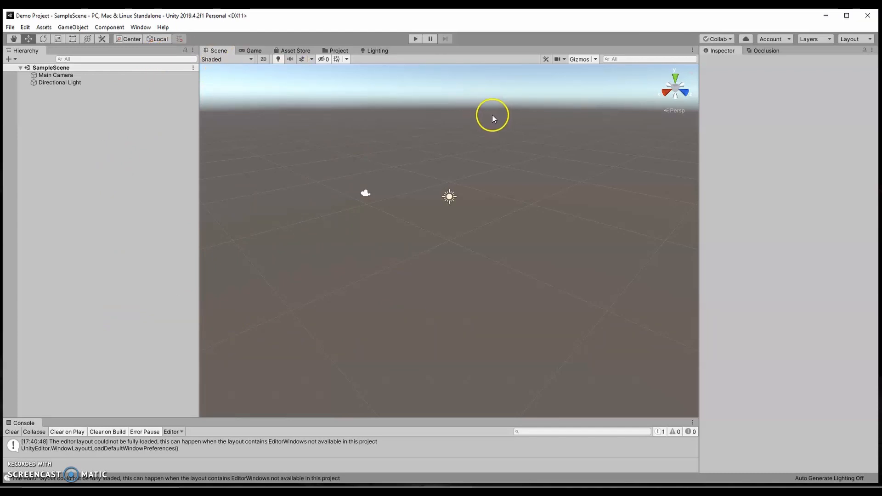
mouse_move(16, 36)
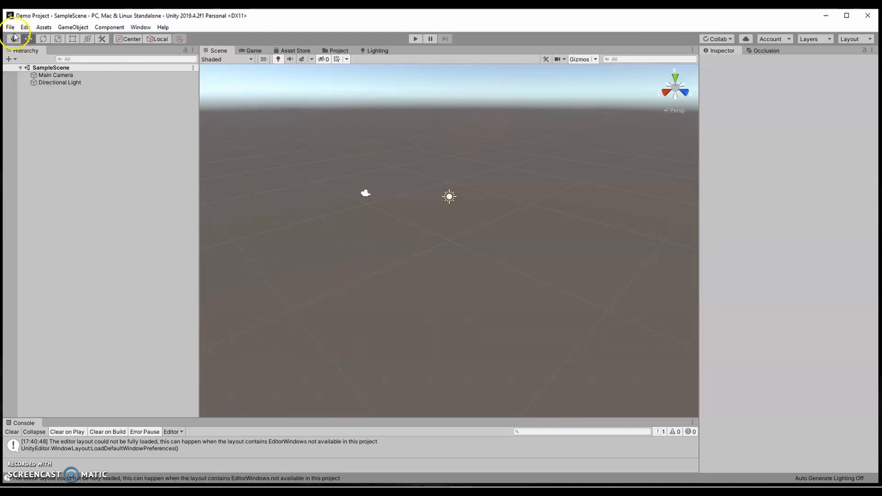
mouse_move(9, 27)
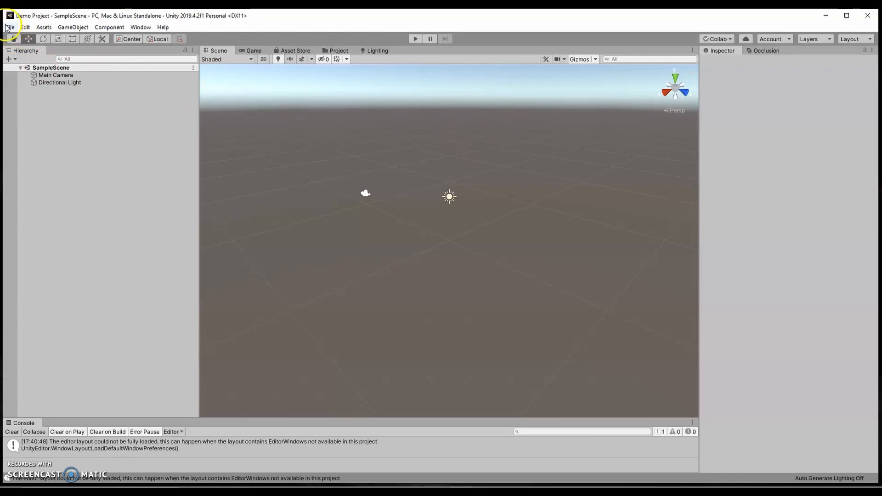
Switch the project's build platform to Android in Build Settings and close the window
click(9, 26)
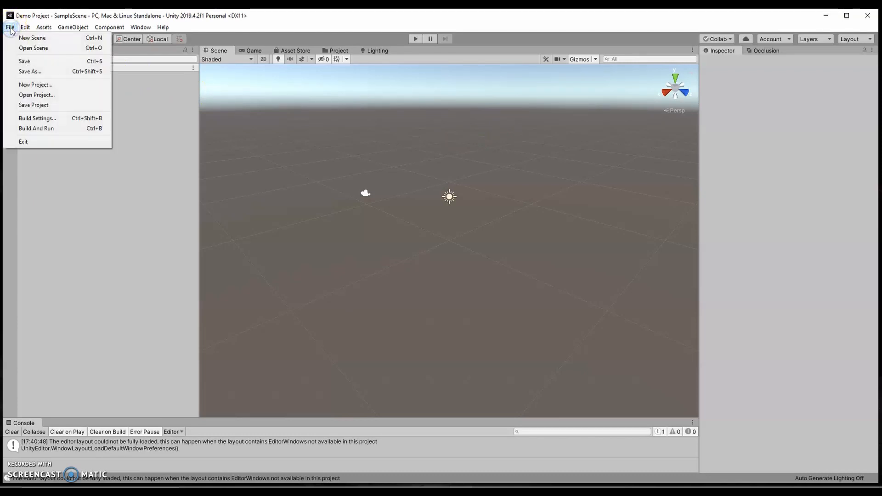
mouse_move(37, 119)
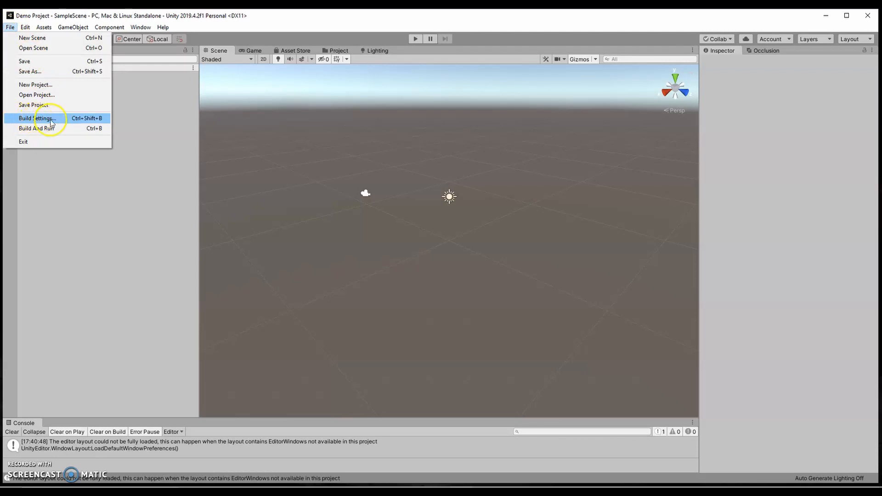
click(39, 119)
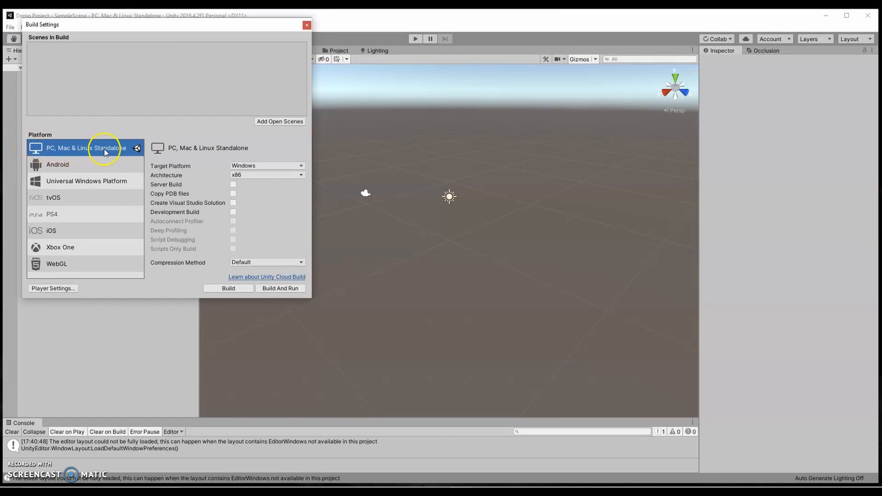
click(57, 163)
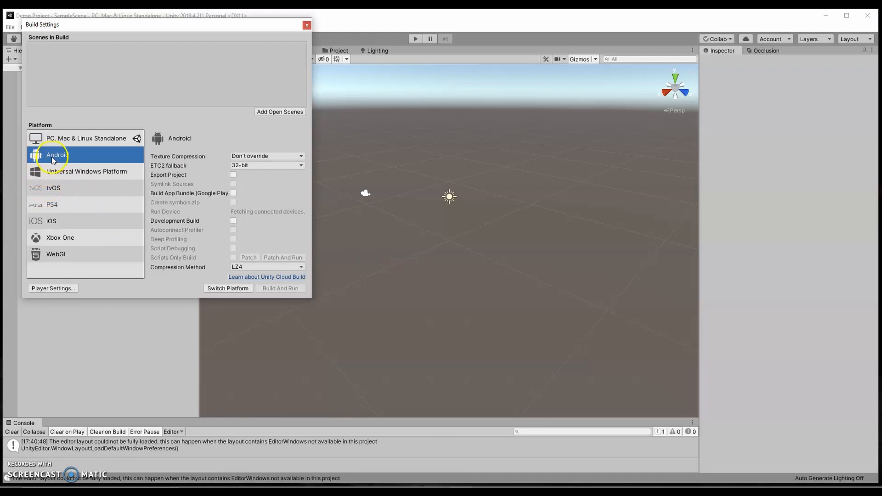
mouse_move(61, 139)
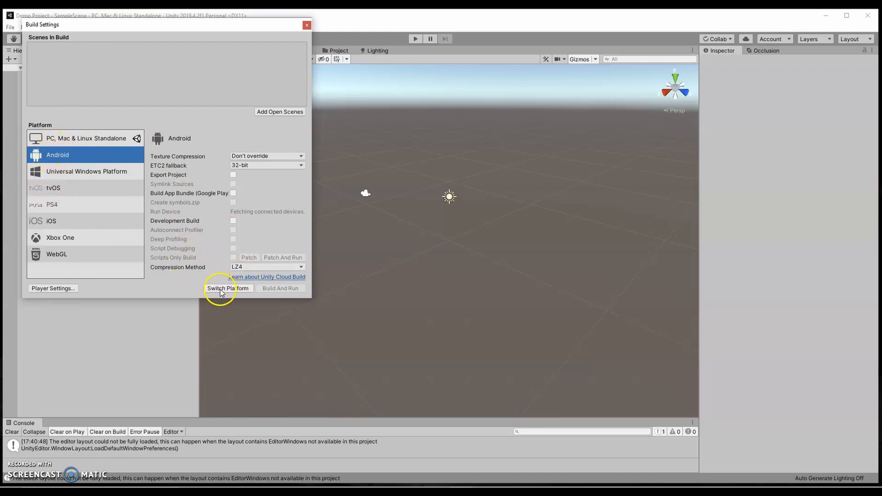
click(228, 288)
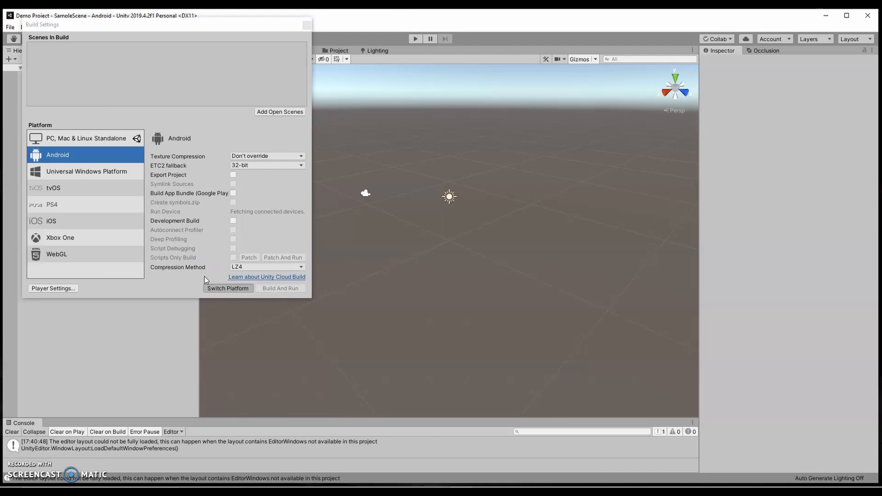
click(227, 287)
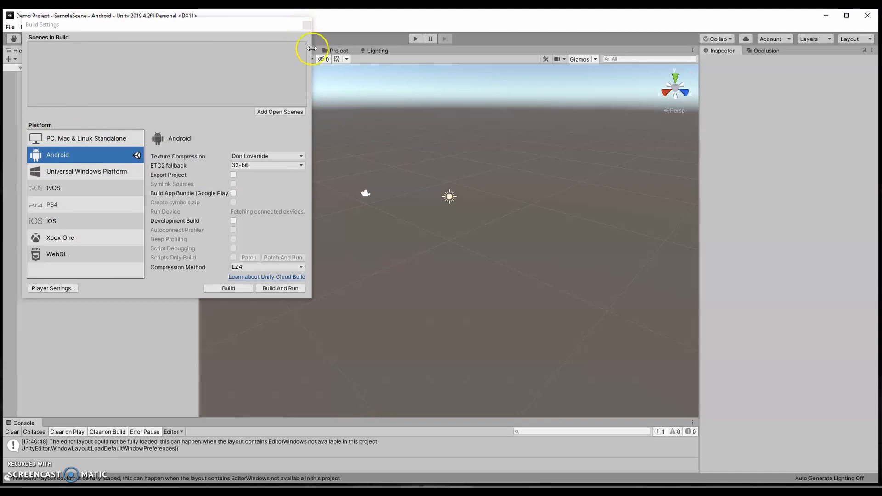
mouse_move(371, 134)
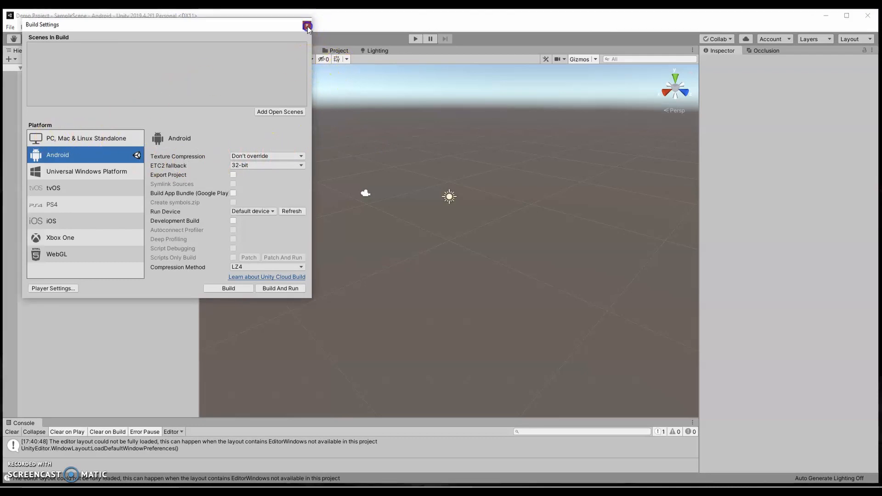
click(307, 26)
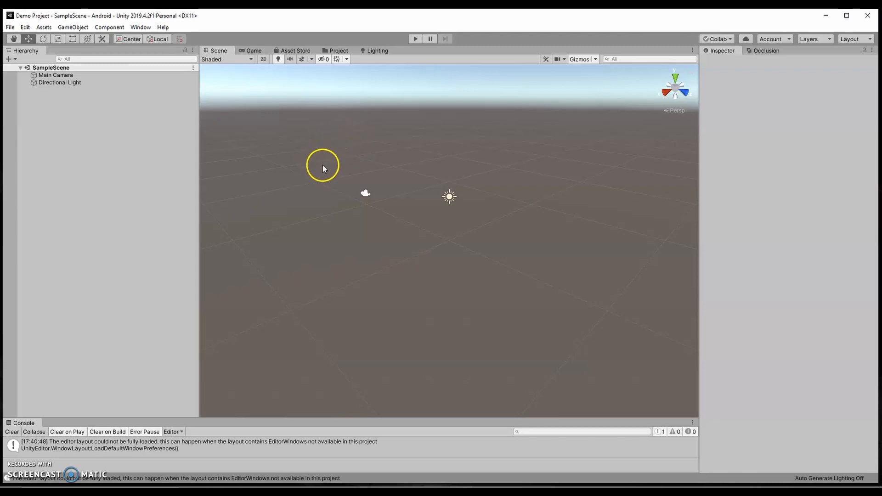
Import the Uploader-0.8.8 unitypackage into the project, adding the AltspaceVR menu
click(322, 164)
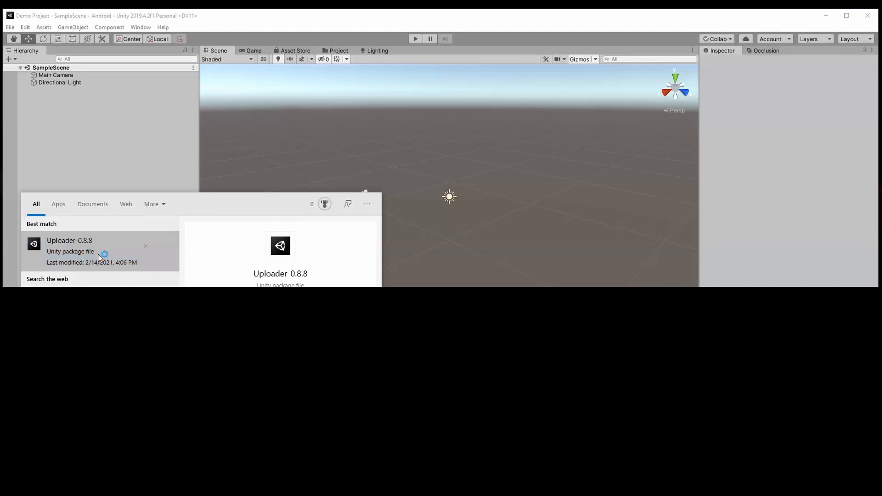
double_click(70, 240)
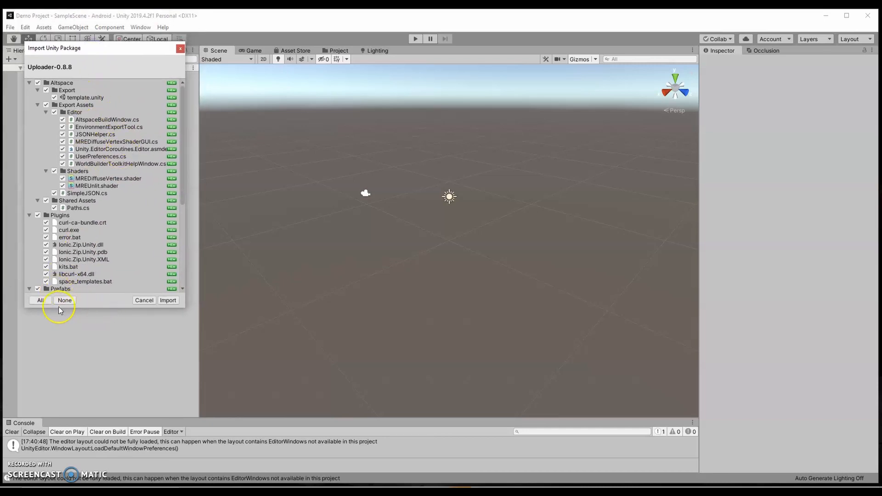
click(64, 300)
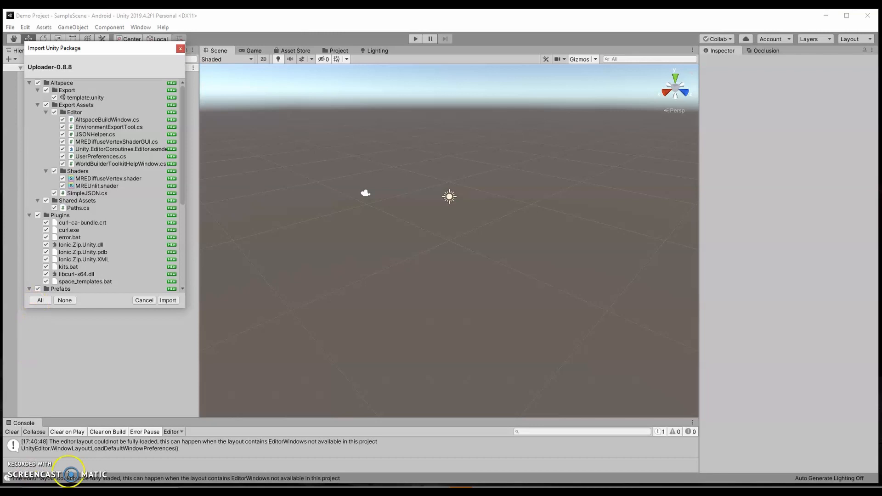
mouse_move(113, 287)
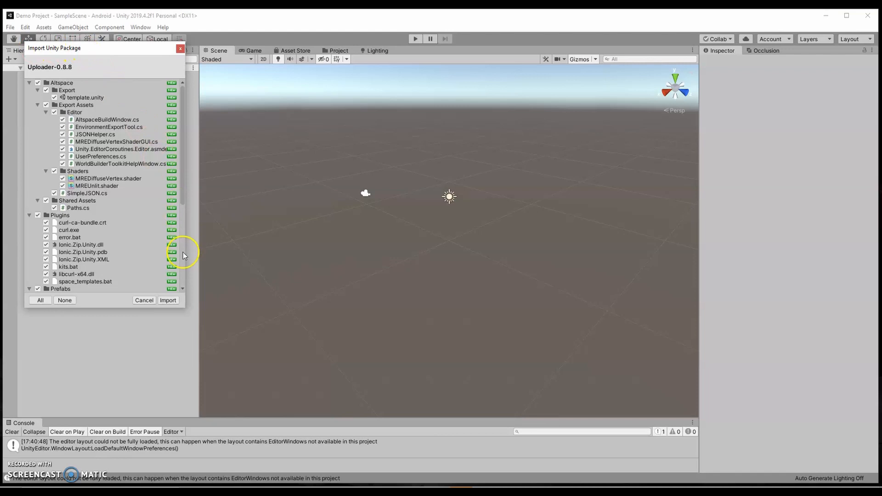
click(167, 300)
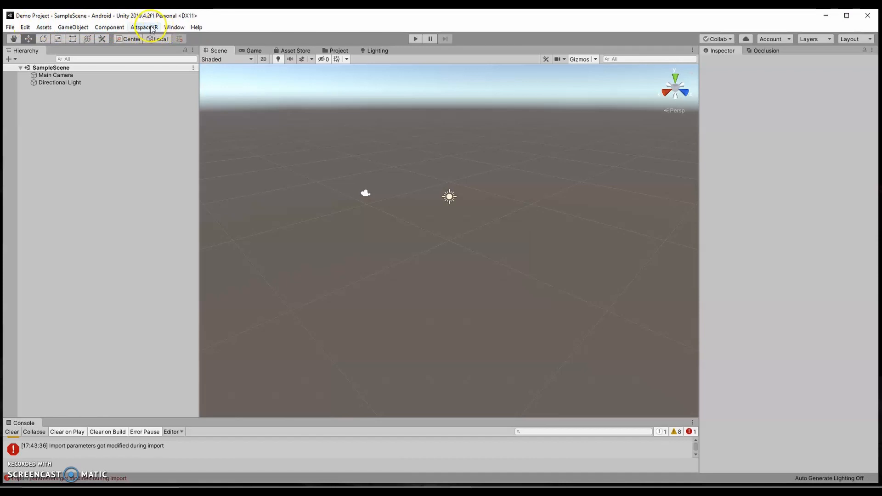
Bring up the AltspaceVR Build Settings window, sign in and dock it beside the Hierarchy
click(145, 26)
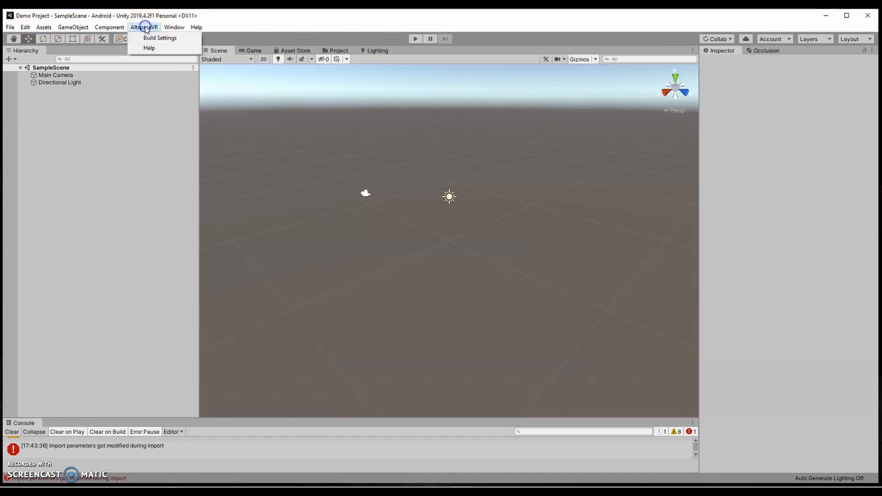
click(160, 38)
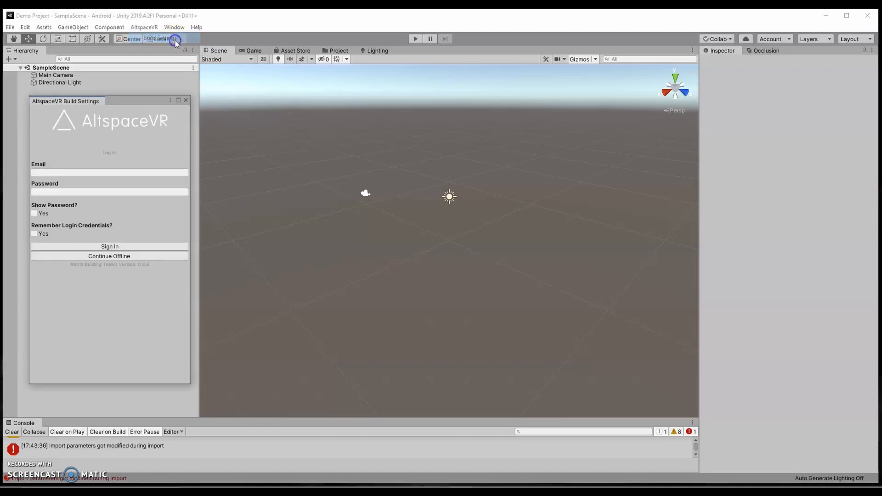
click(109, 172)
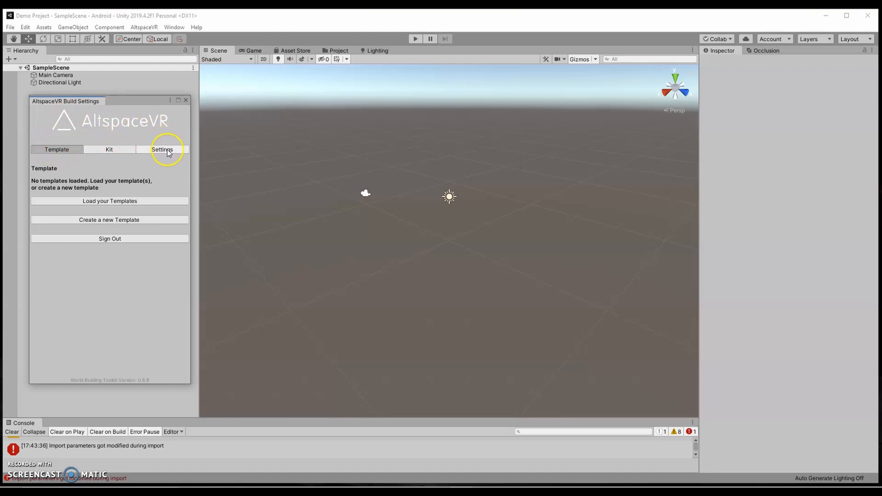
mouse_move(47, 124)
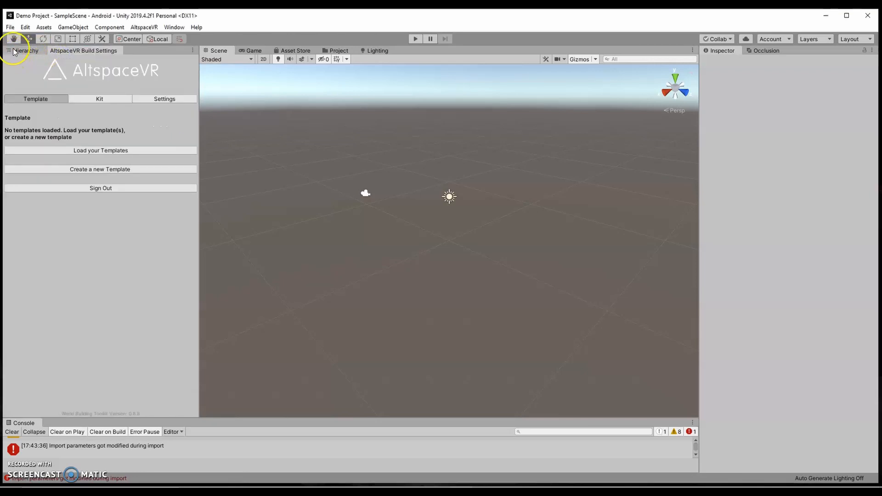
Load the AltspaceVR templates and review the list with Alternate Rivendell with Water selected
click(26, 50)
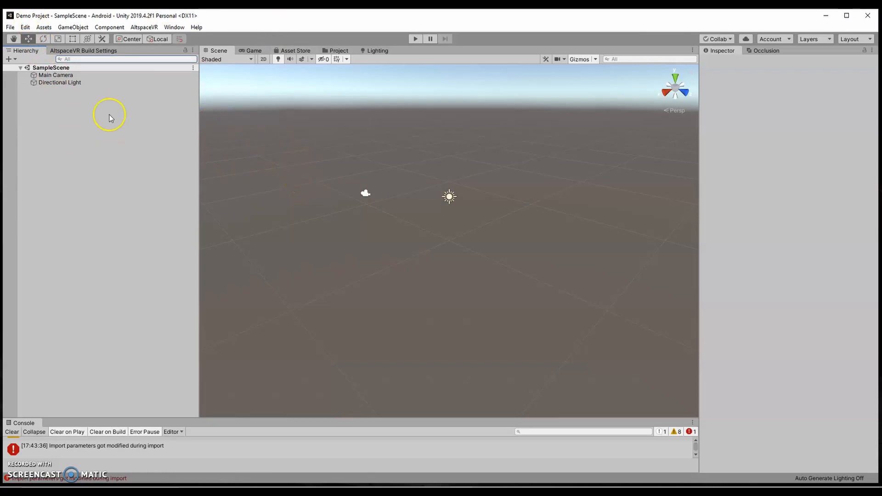
mouse_move(101, 154)
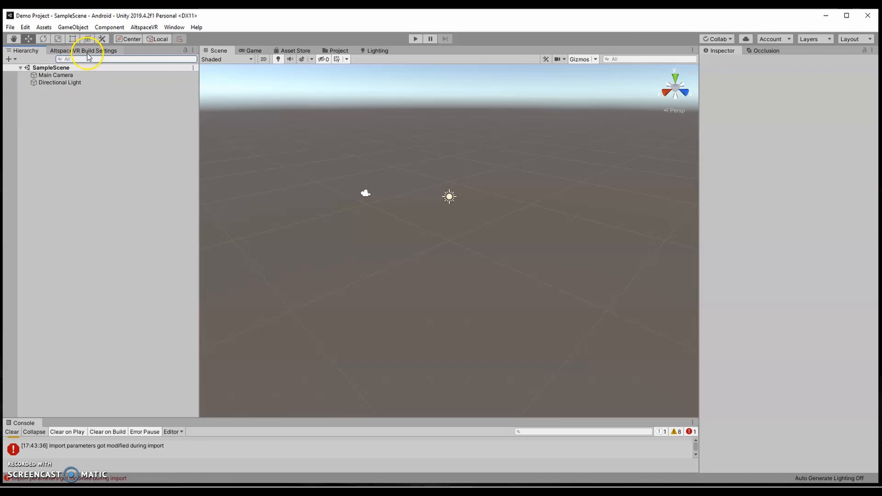
click(83, 49)
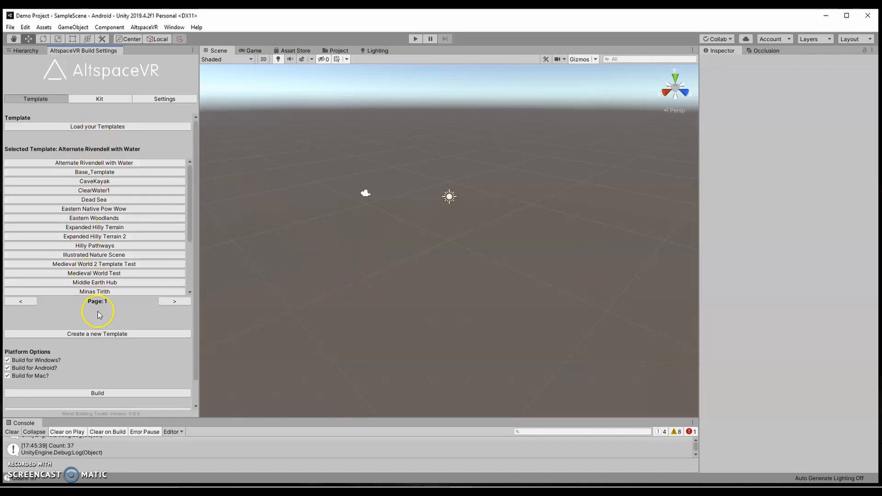
scroll(down, 3)
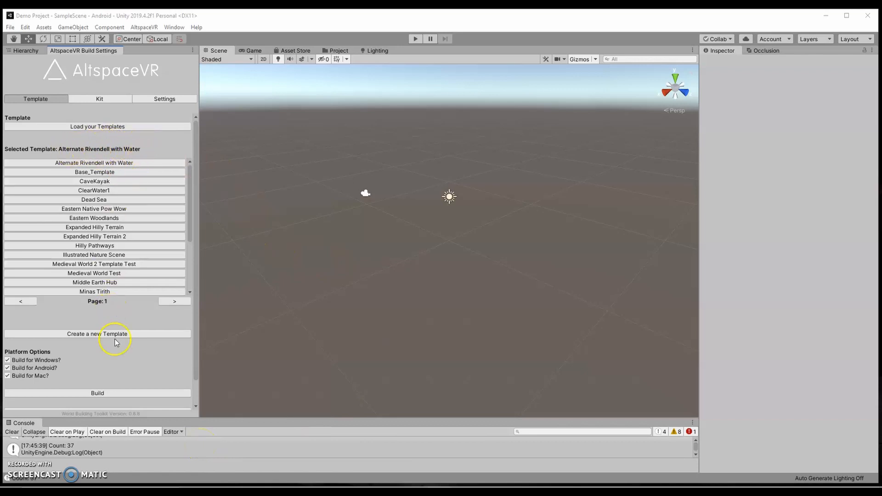
mouse_move(78, 334)
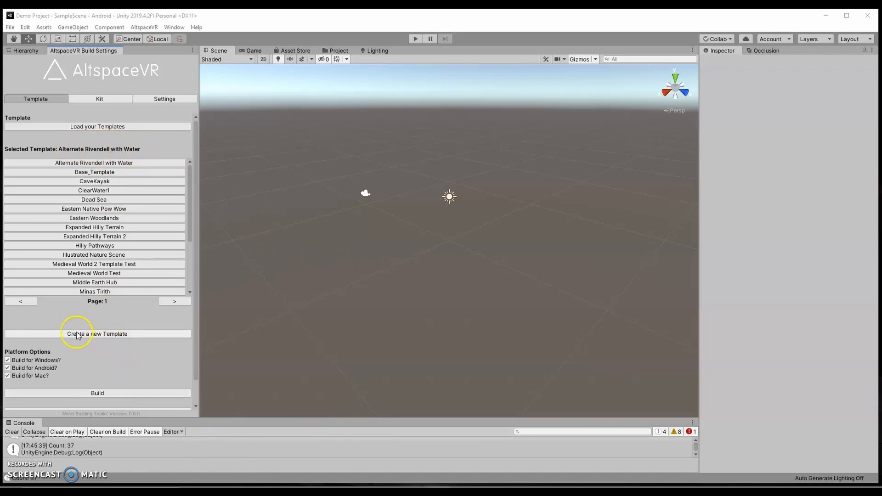
mouse_move(71, 340)
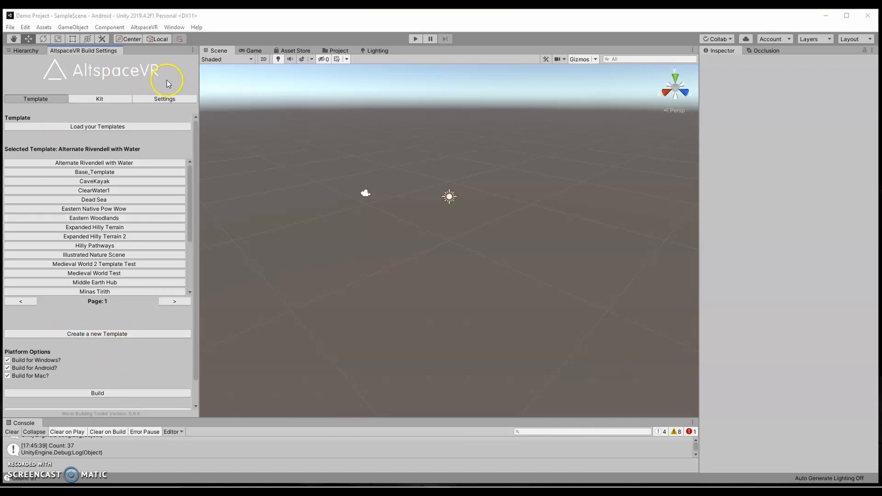
mouse_move(152, 77)
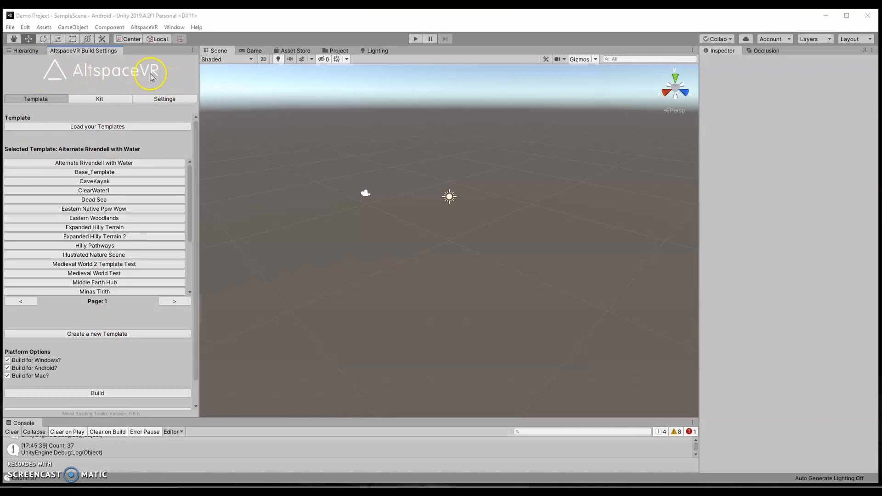
click(144, 27)
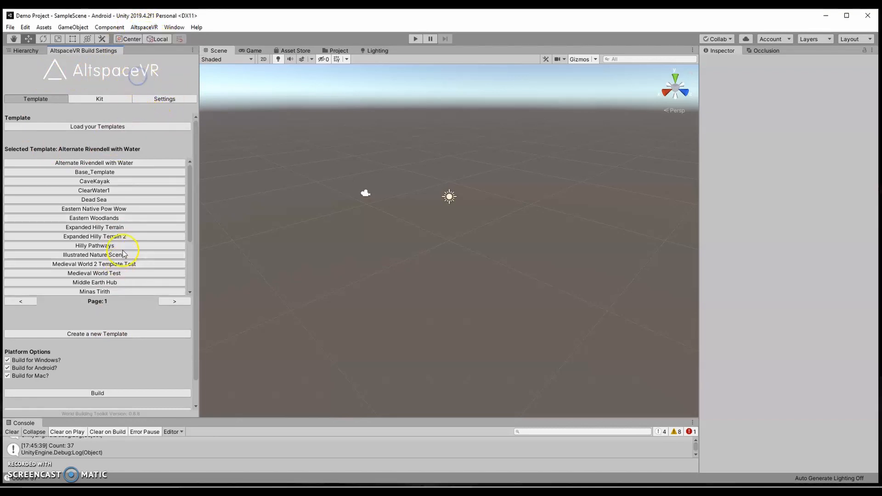
mouse_move(106, 334)
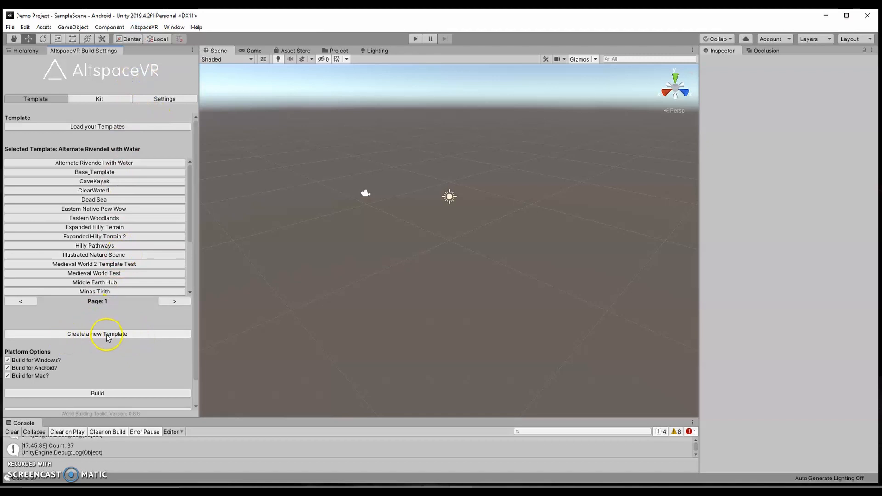
Create a website template named 'Demo Template for Instruction' and submit it
click(97, 333)
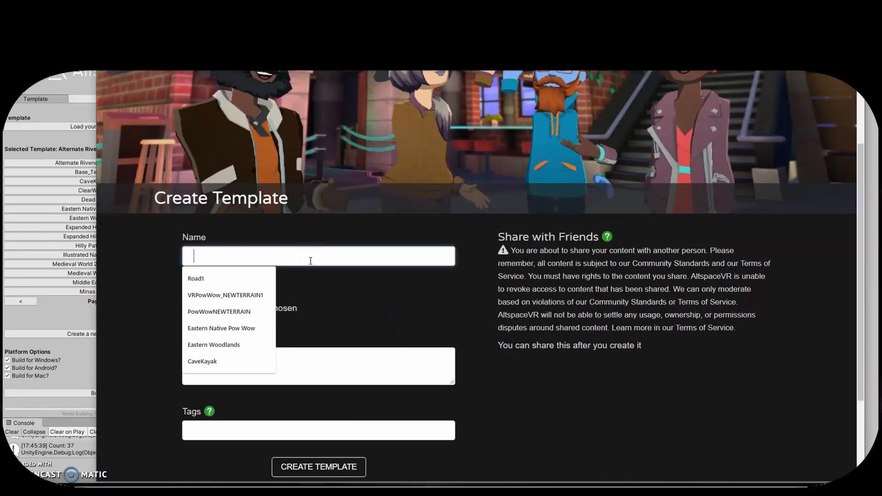
text(Demo Templat)
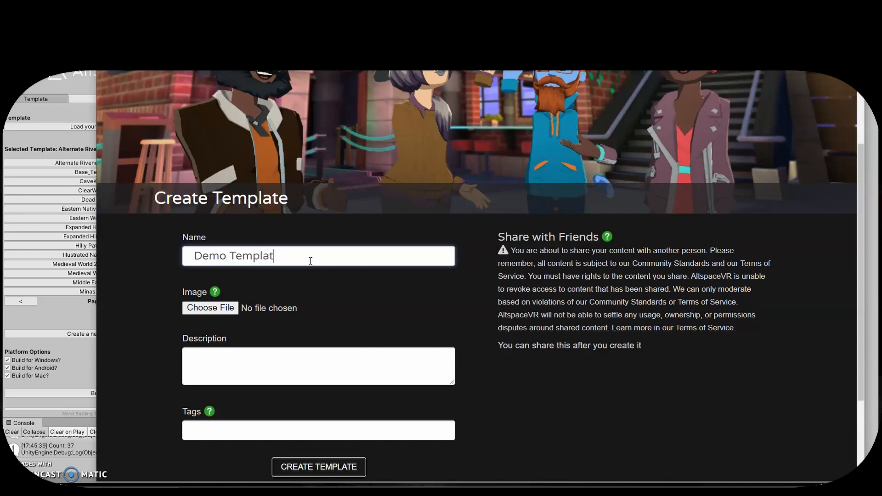
text(e for Instruction)
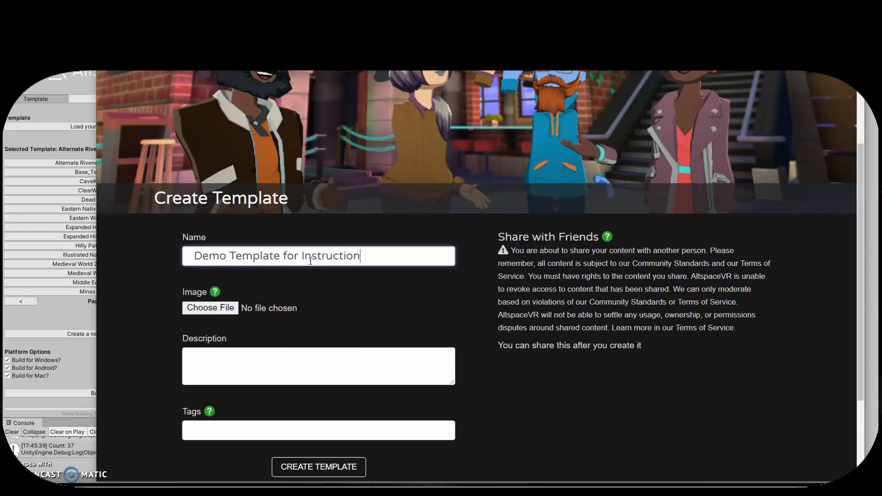
scroll(down, 3)
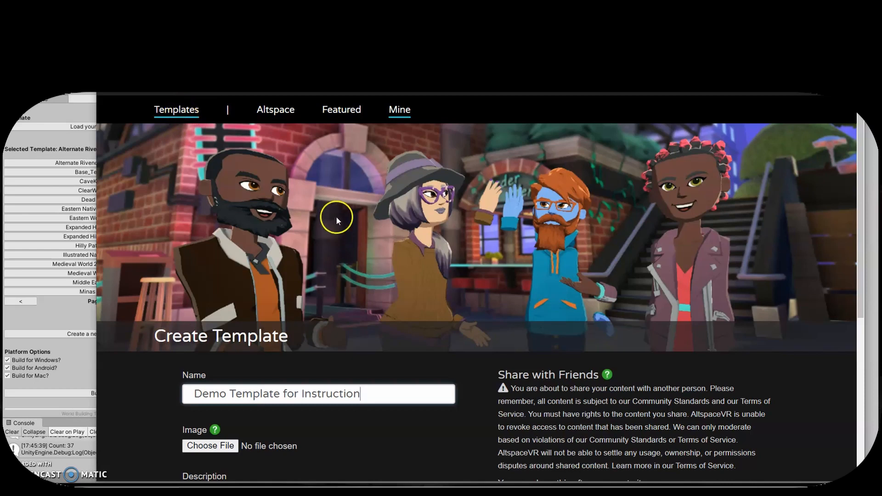
mouse_move(445, 197)
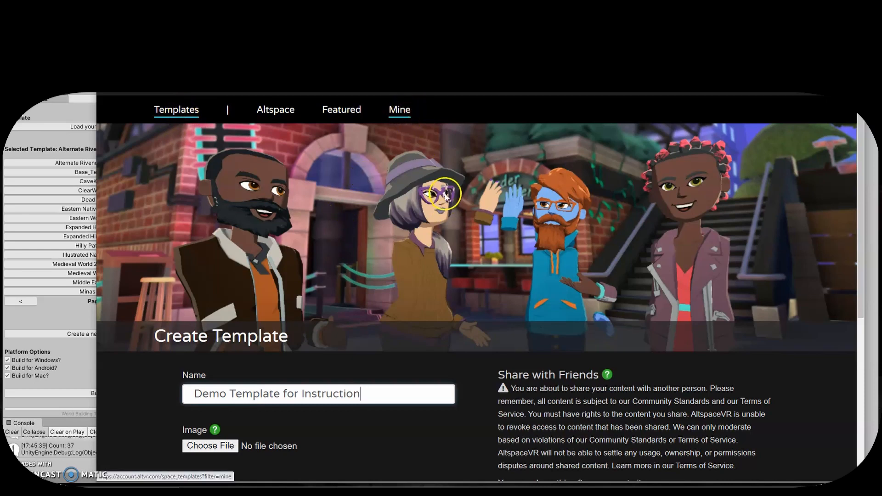
scroll(down, 3)
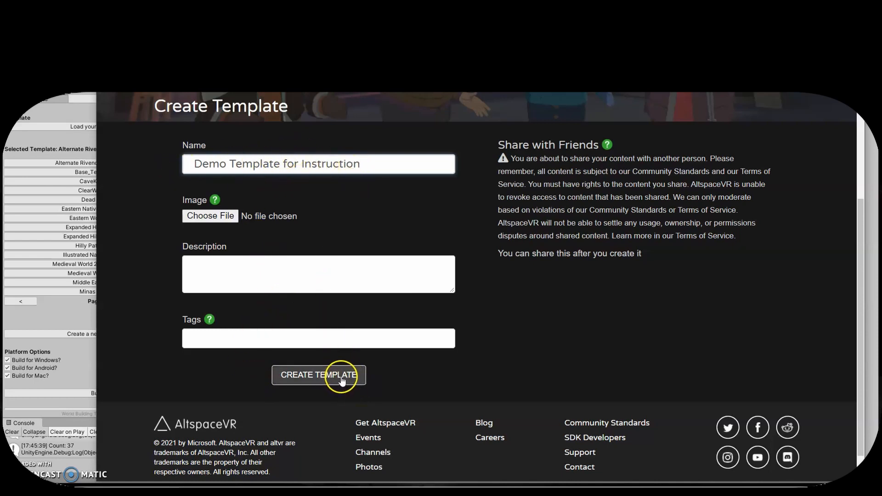
click(319, 375)
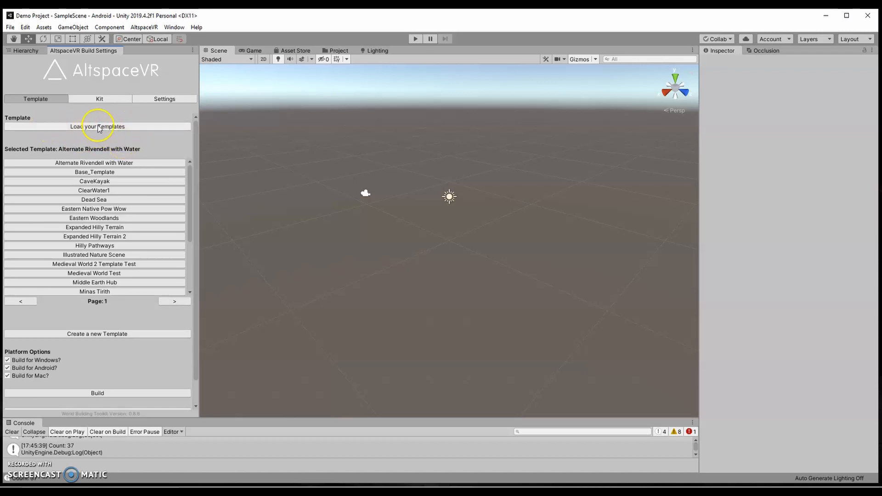
Reload your templates and select 'Demo Template for Instruction' as the current template
click(97, 126)
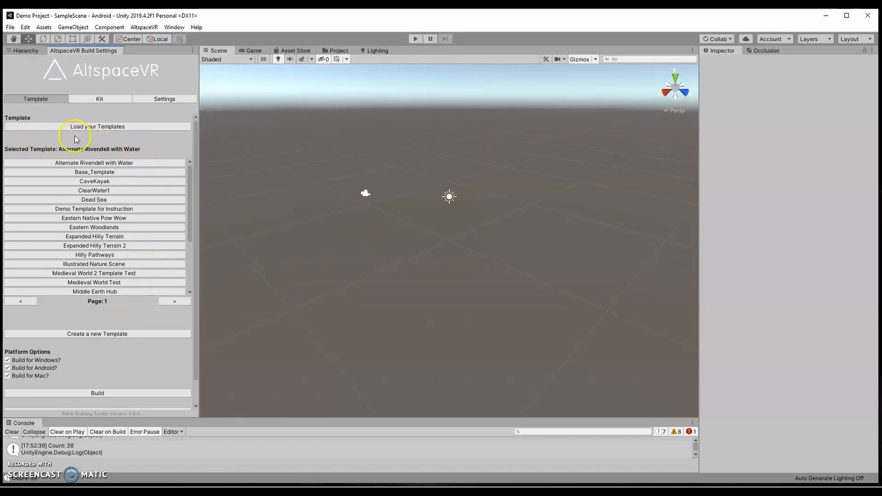
mouse_move(94, 209)
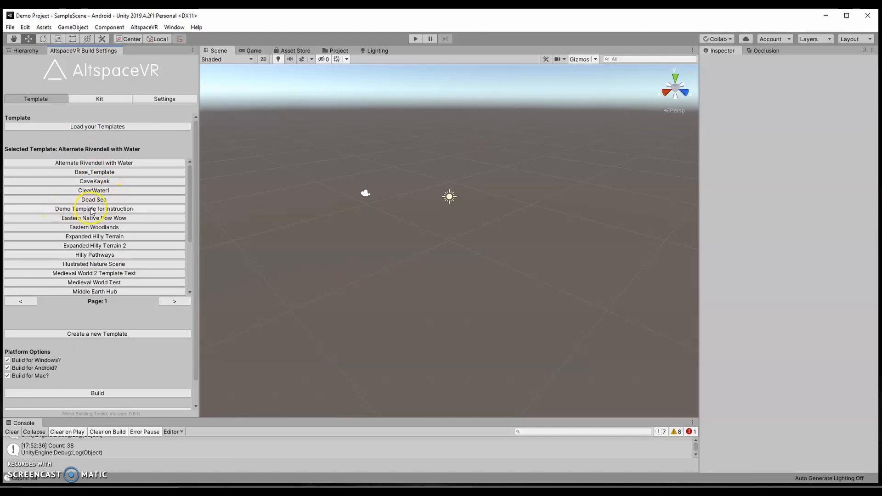
click(94, 209)
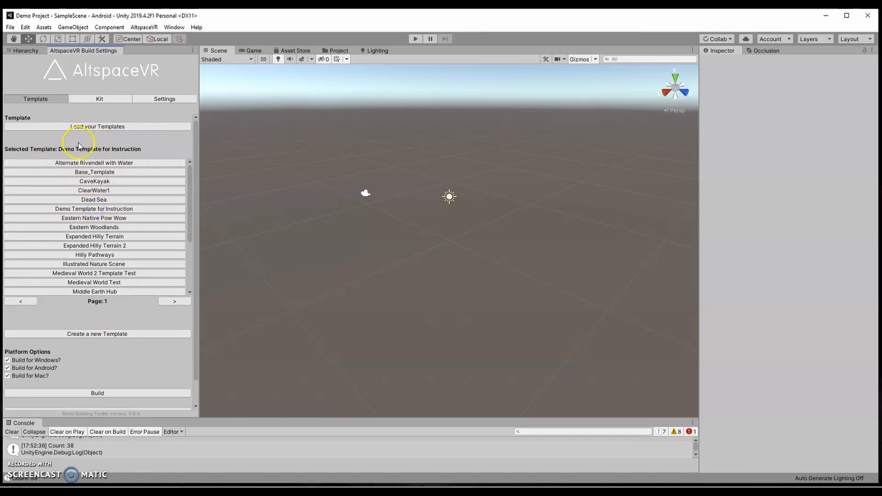
mouse_move(149, 149)
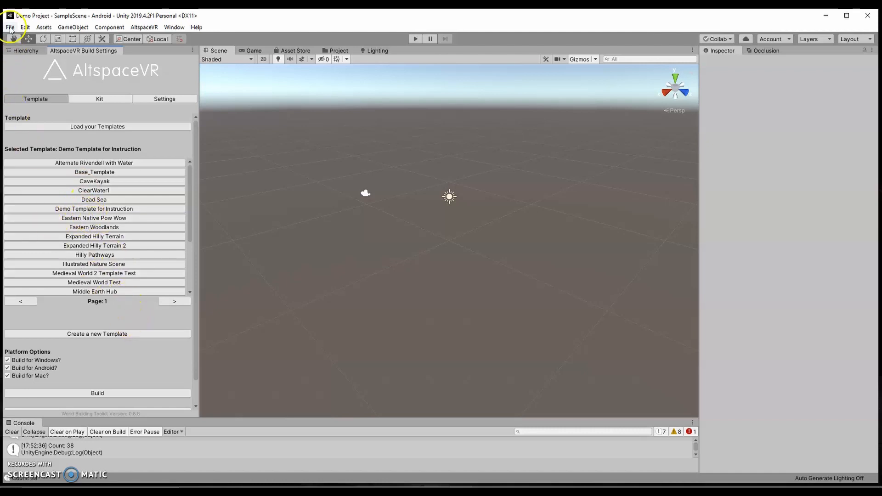
click(9, 26)
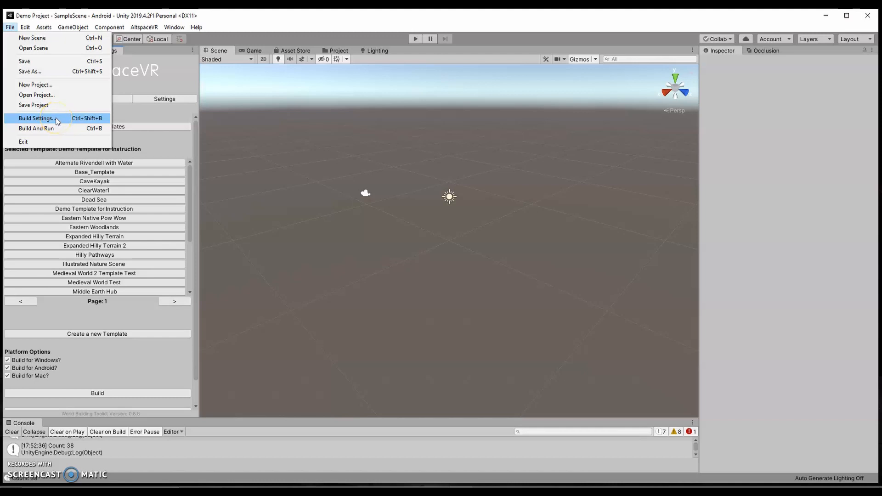
click(37, 118)
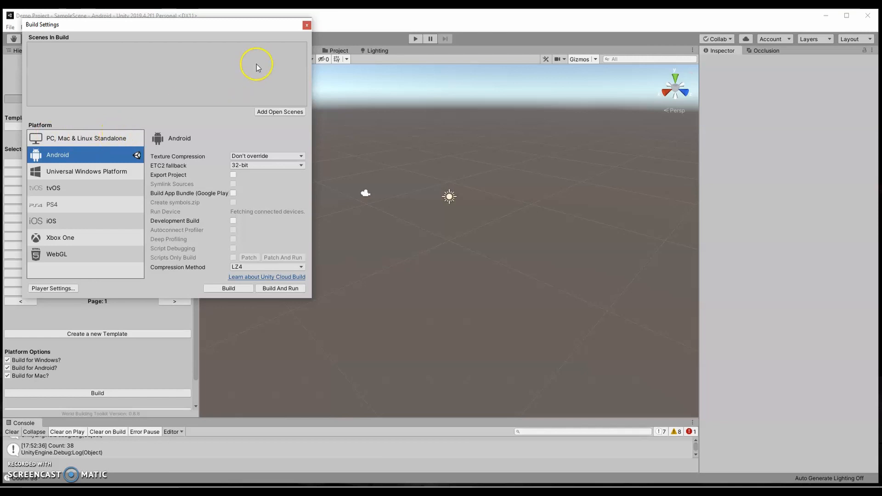
Confirm Android and close Build Settings, keeping Windows, Android and Mac builds ticked
click(307, 25)
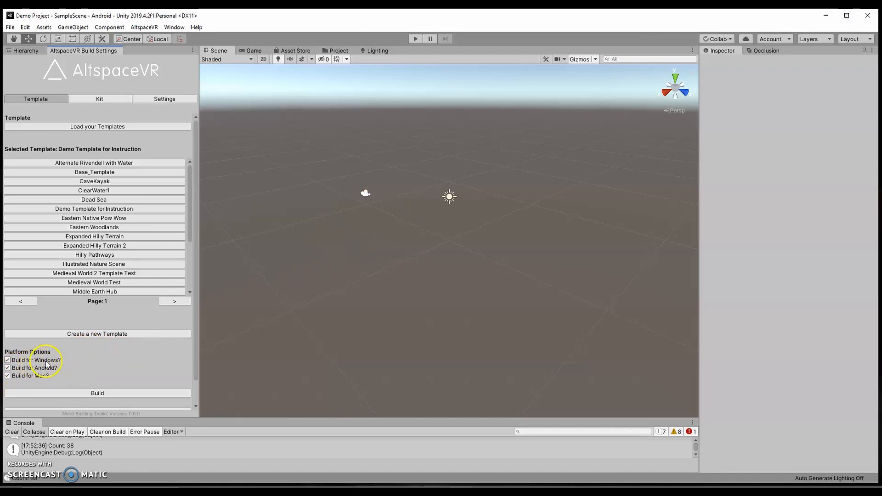
mouse_move(112, 363)
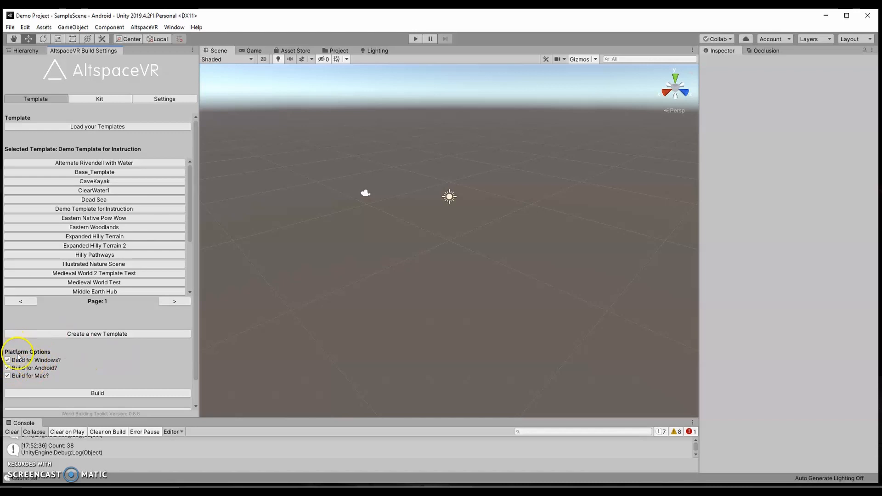
mouse_move(117, 372)
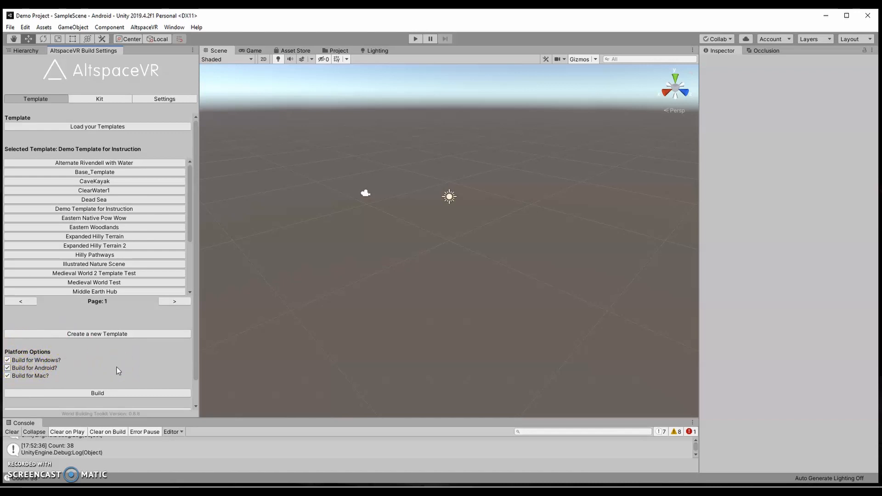
click(8, 361)
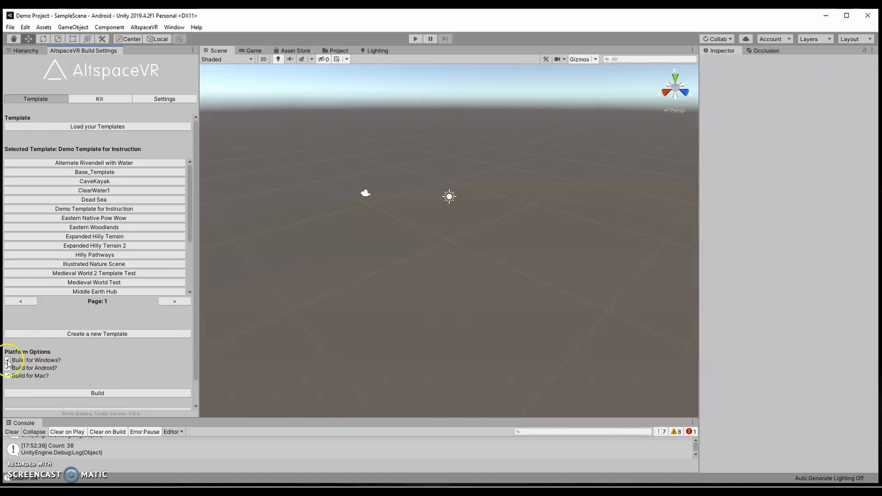
click(8, 375)
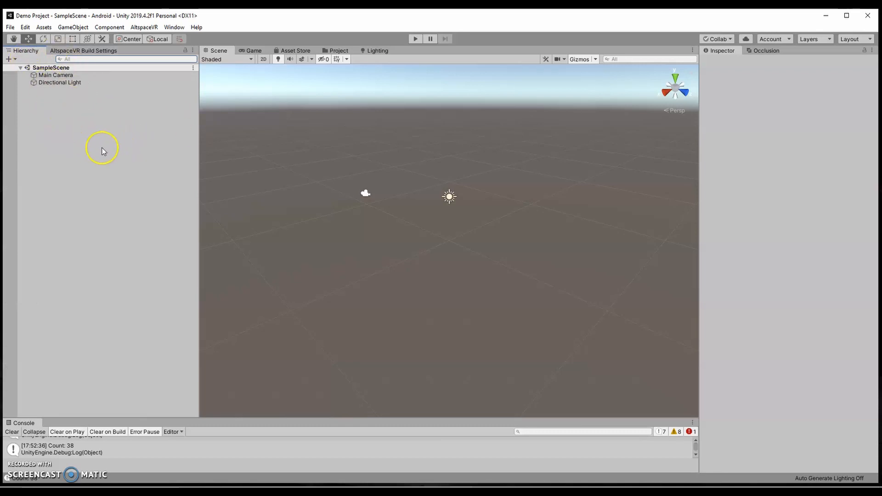
mouse_move(85, 117)
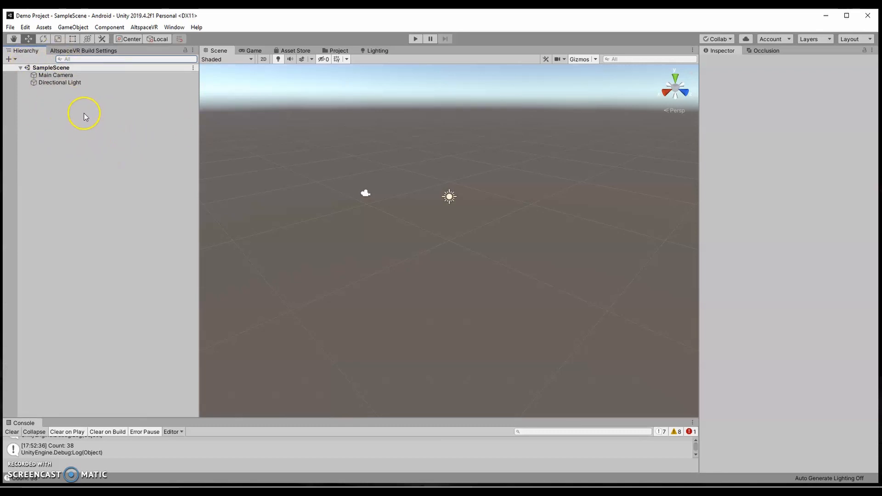
Bring Project Settings toward the editor's middle and glance through the Edit menu
click(24, 27)
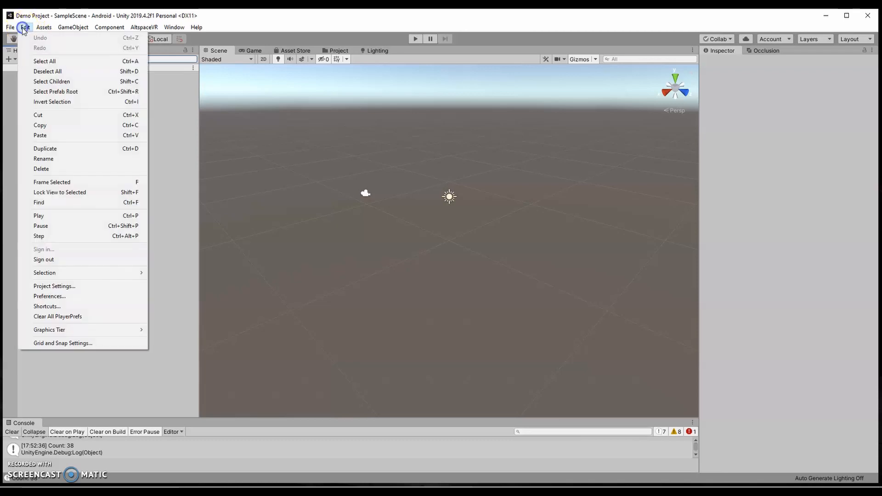
click(54, 285)
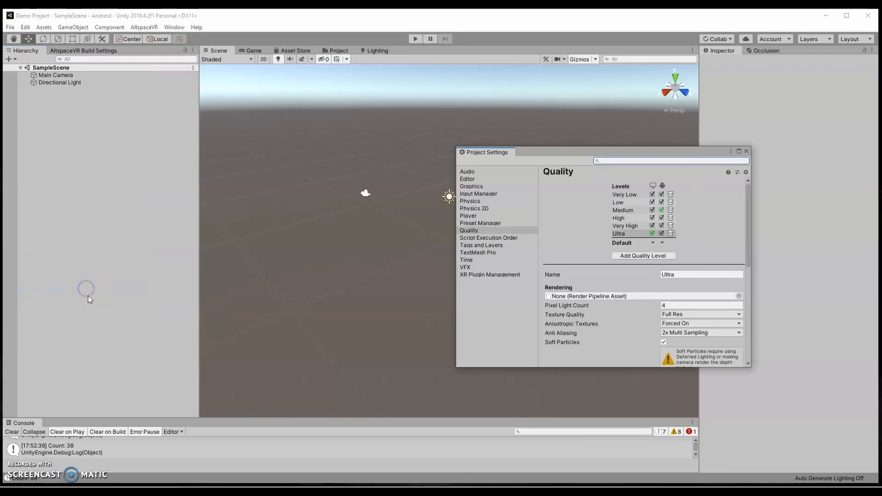
drag(487, 152, 461, 150)
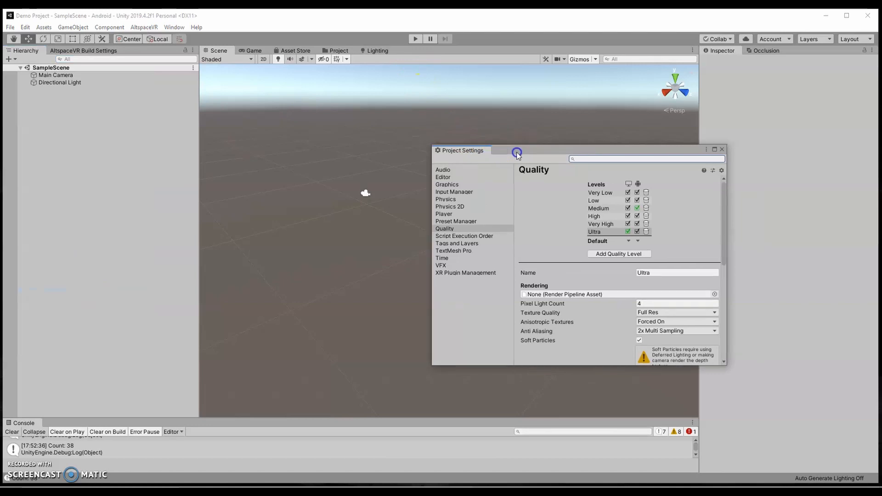
click(24, 27)
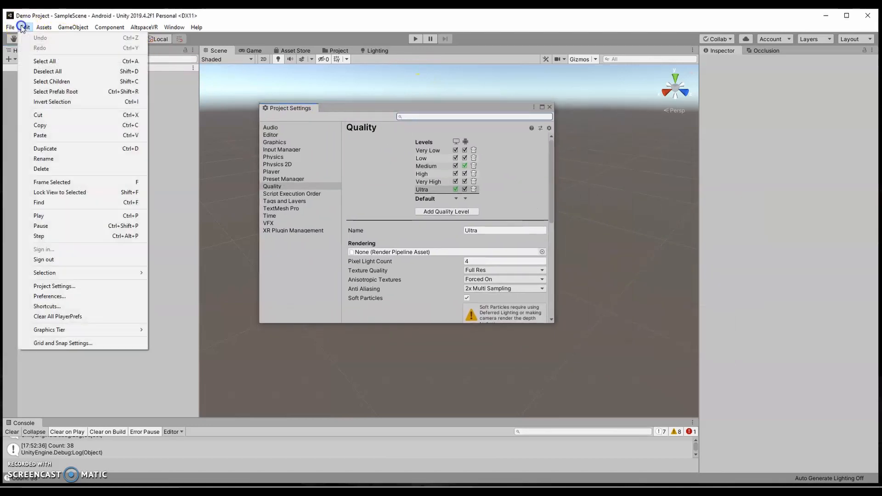
mouse_move(32, 245)
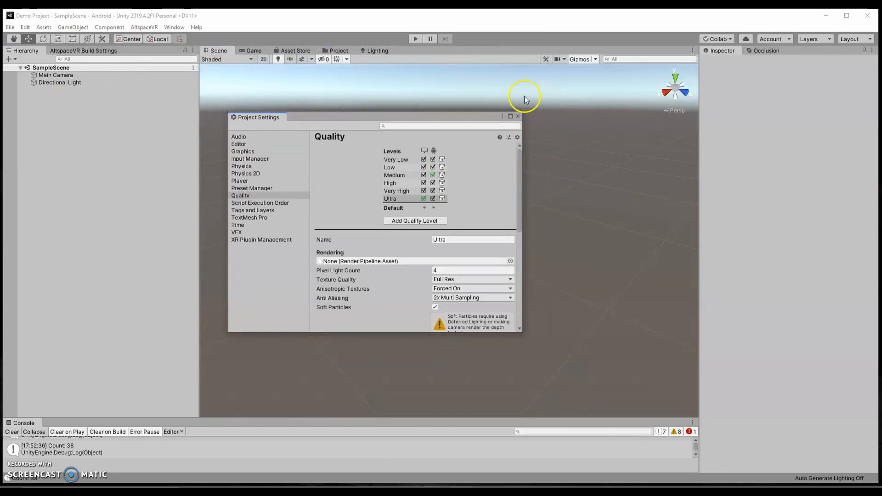
mouse_move(562, 56)
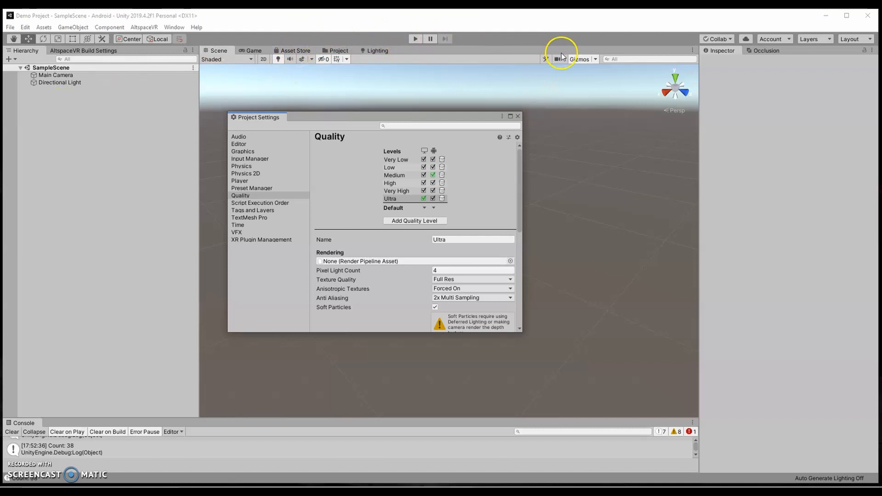
mouse_move(387, 164)
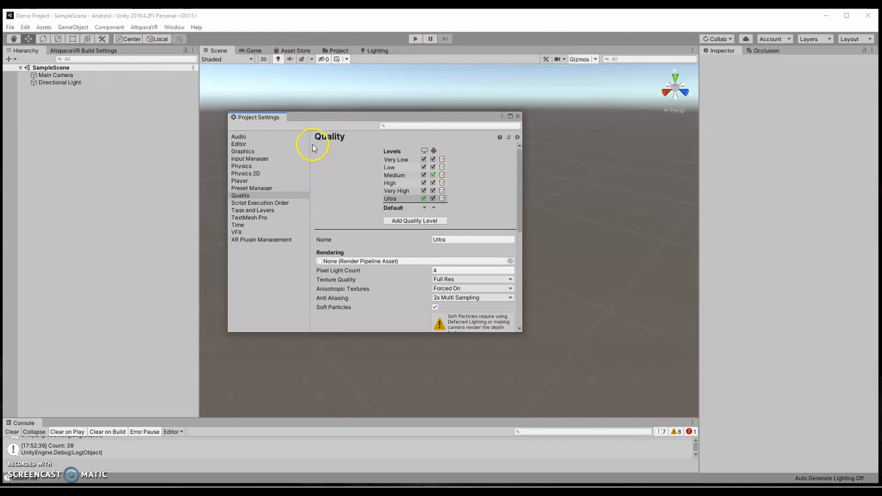
mouse_move(304, 169)
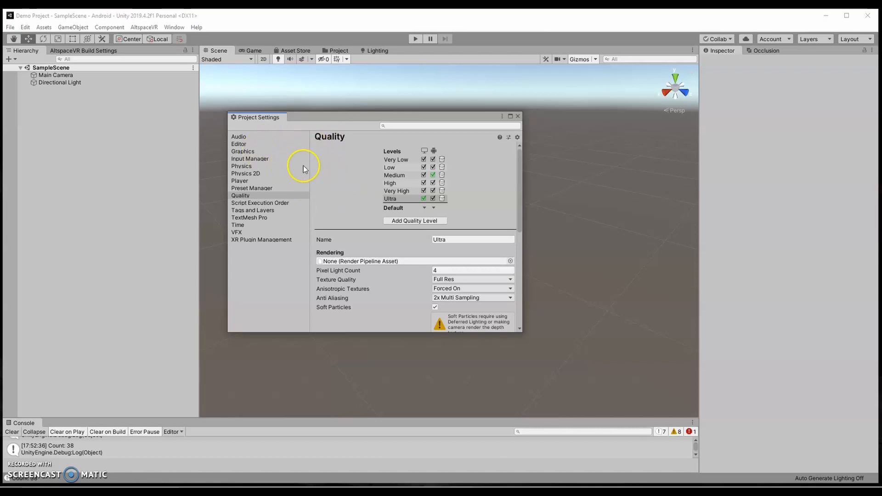
mouse_move(515, 117)
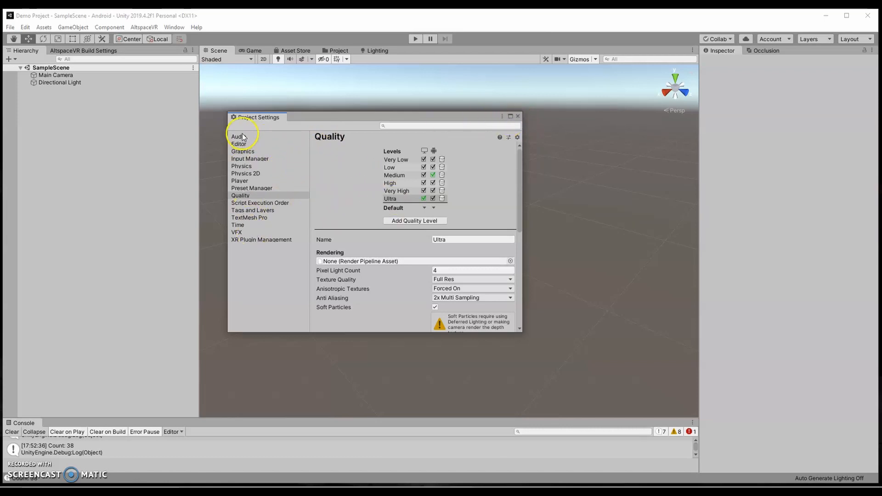
mouse_move(237, 181)
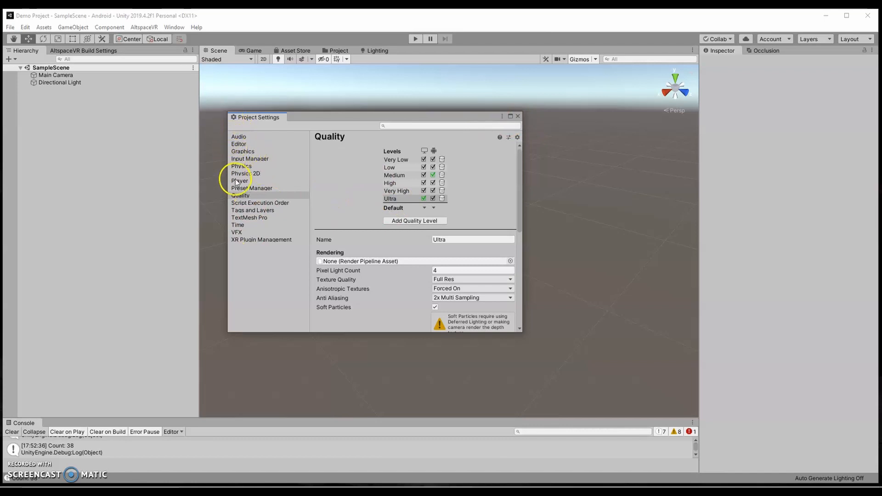
Show the Player page and scroll to XR Settings with Virtual Reality Supported and Oculus
click(240, 181)
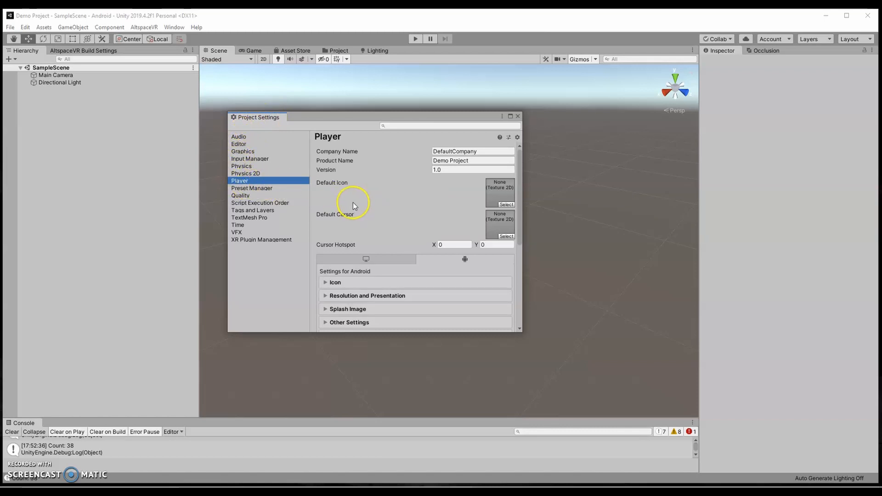
scroll(down, 3)
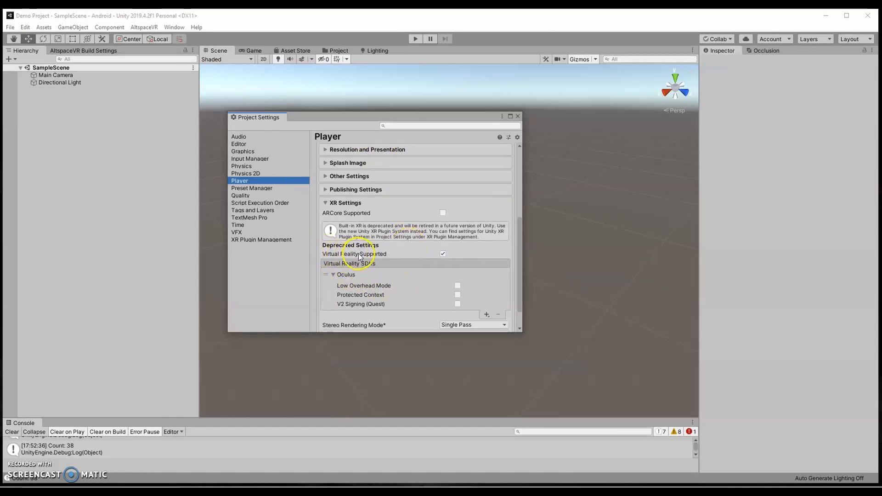
mouse_move(411, 274)
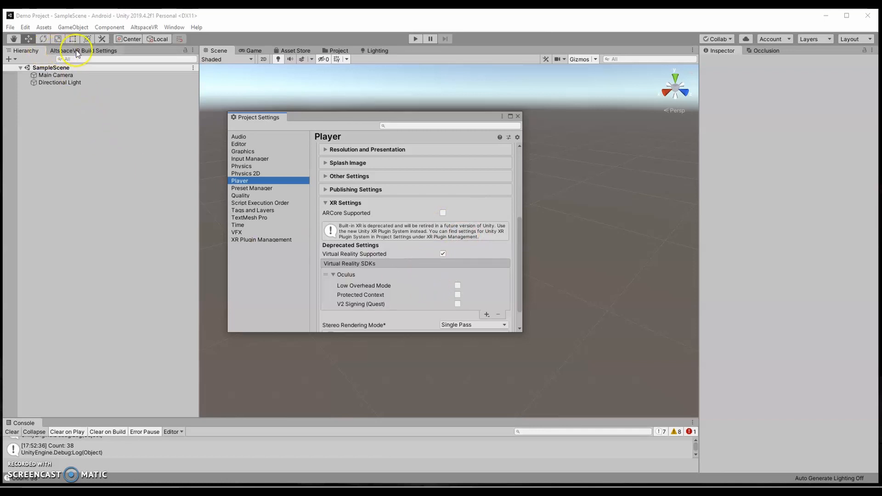
mouse_move(104, 54)
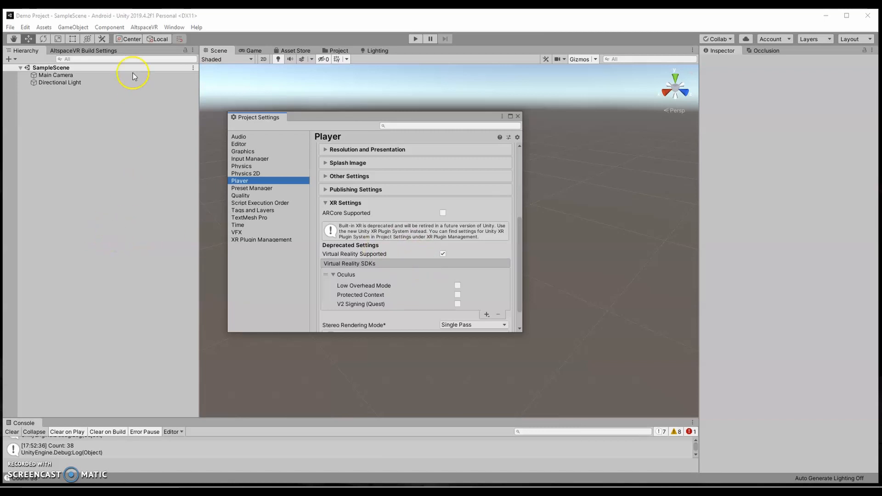
mouse_move(266, 122)
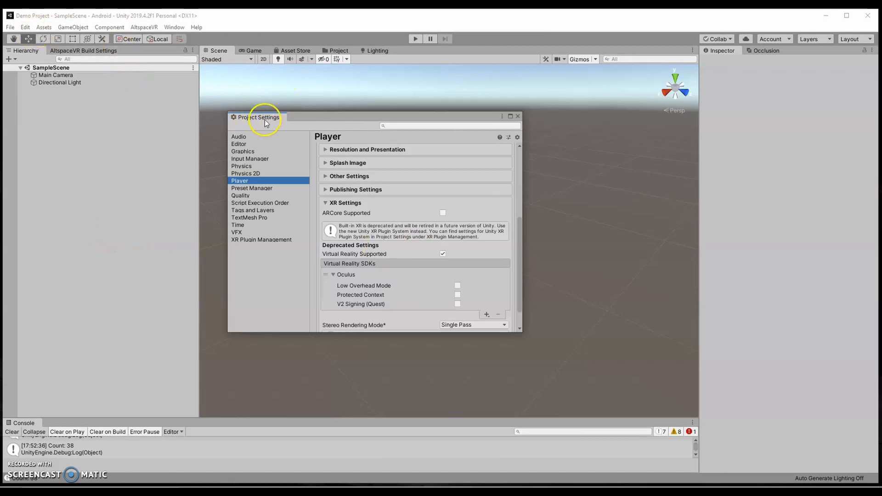
mouse_move(92, 56)
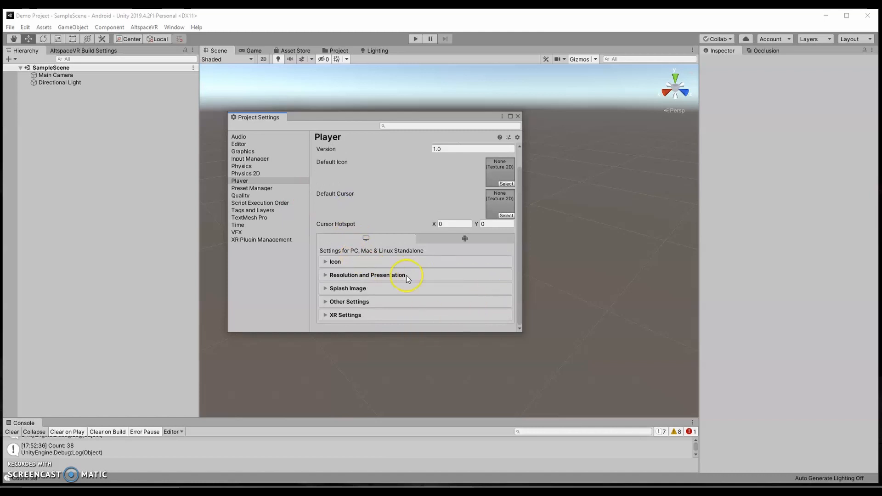
Switch Player settings to Android and expand XR Settings: VR Supported, Oculus, Single Pass
click(364, 238)
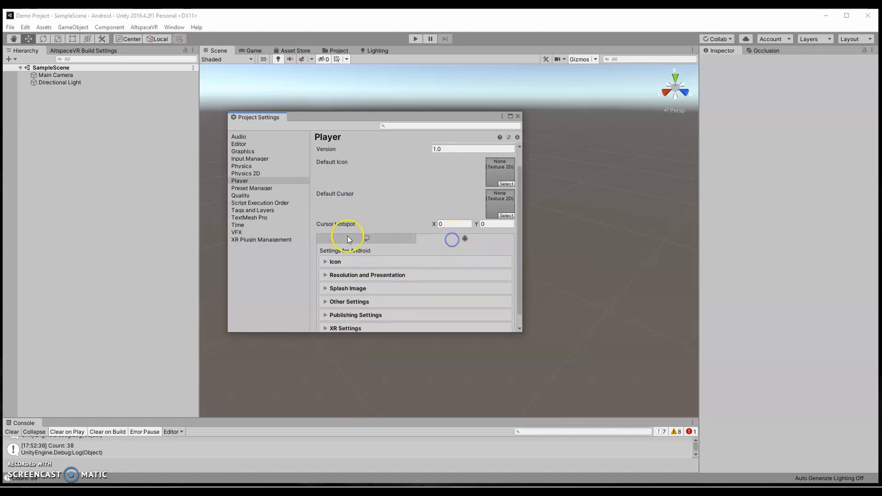
scroll(down, 3)
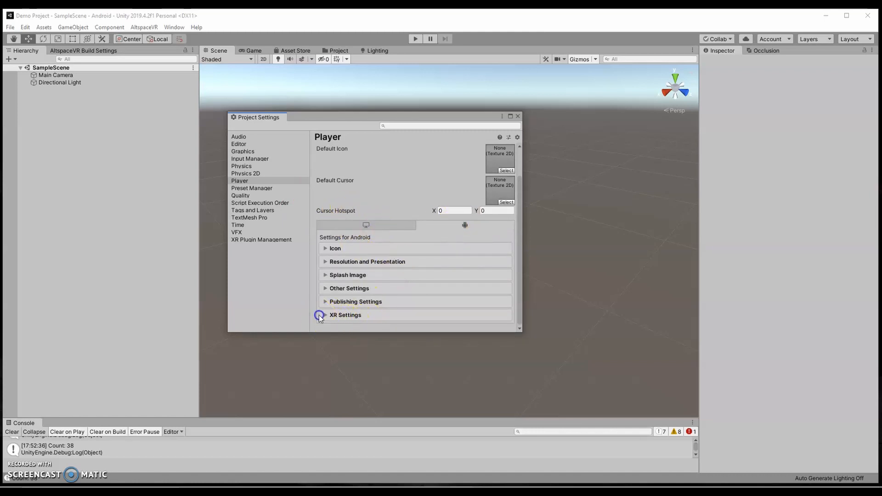
click(326, 315)
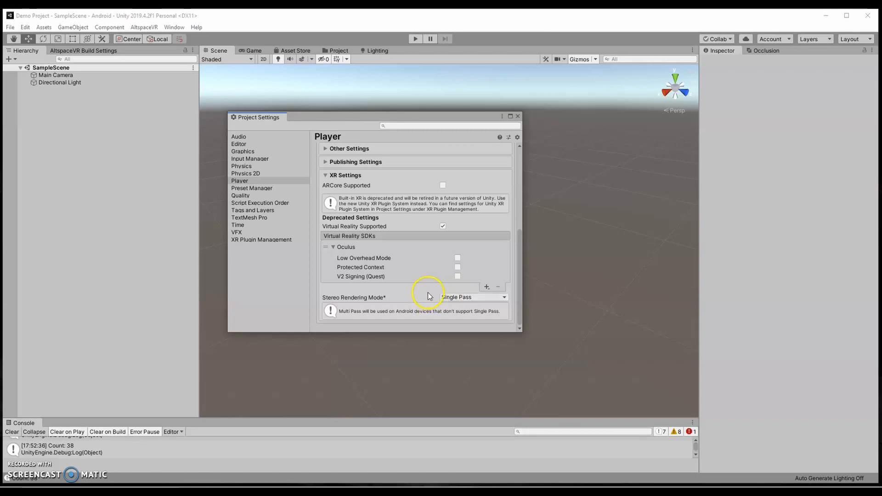
mouse_move(397, 324)
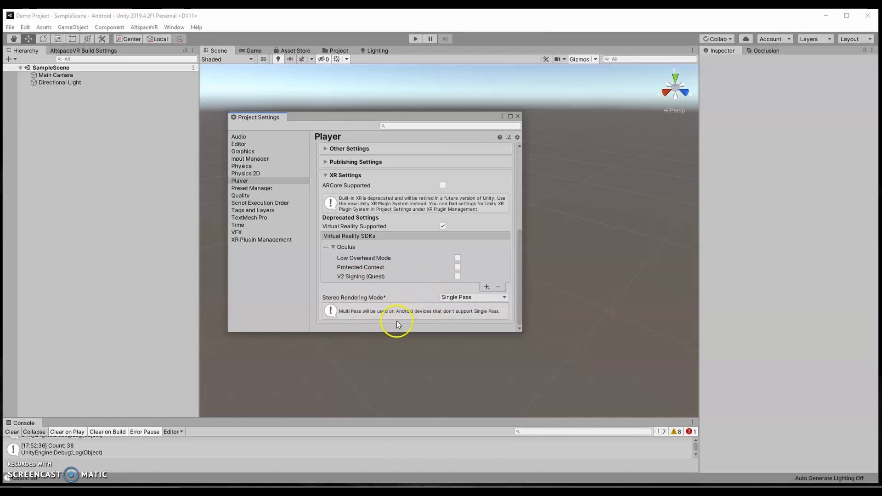
mouse_move(432, 315)
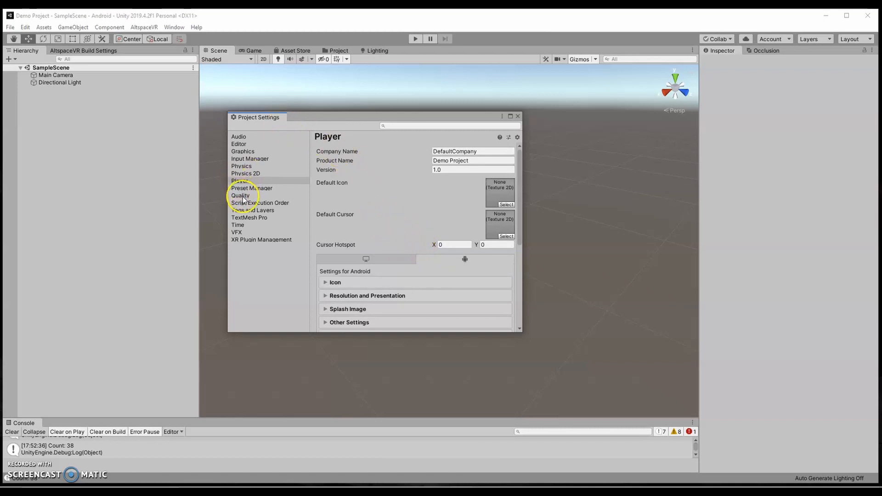
Return to the Quality page and review its quality levels with Ultra selected
click(240, 195)
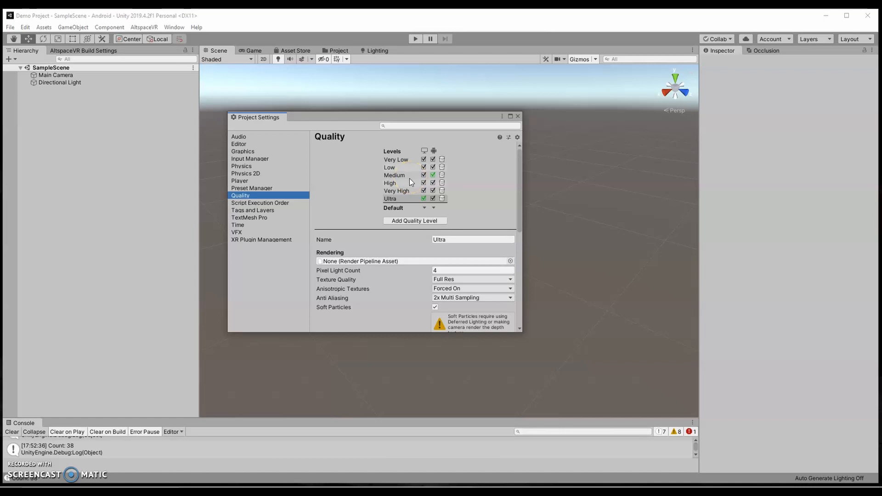
click(416, 186)
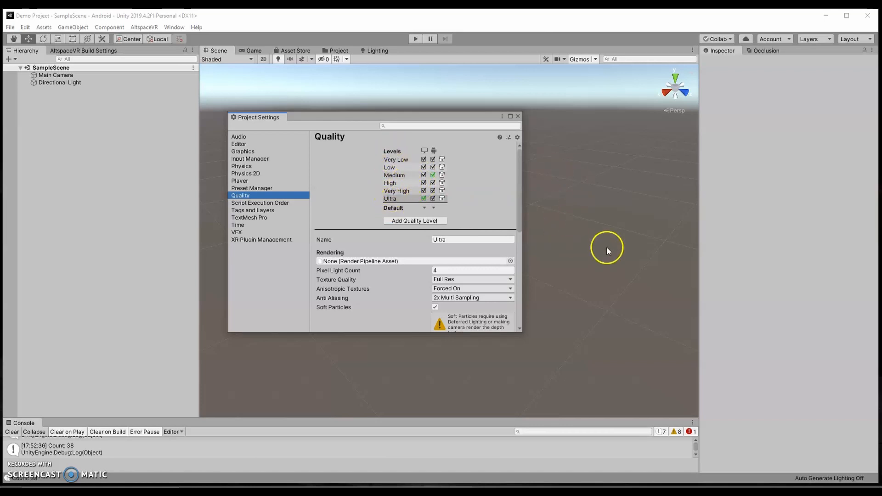
mouse_move(368, 198)
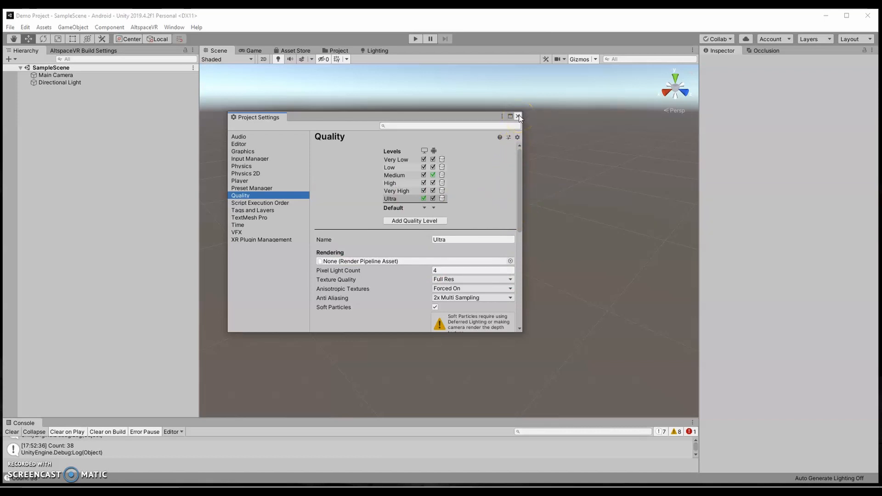
Close Project Settings, glance at the File menu, and return to the SampleScene hierarchy
click(517, 116)
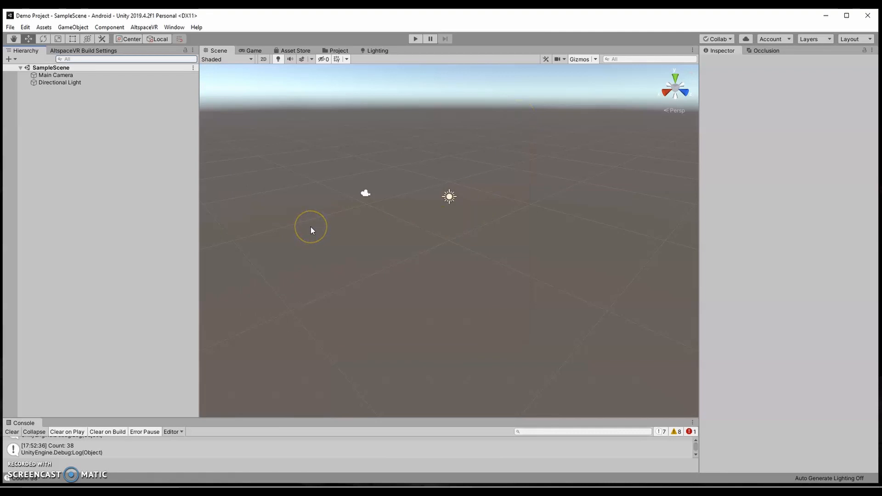
mouse_move(174, 39)
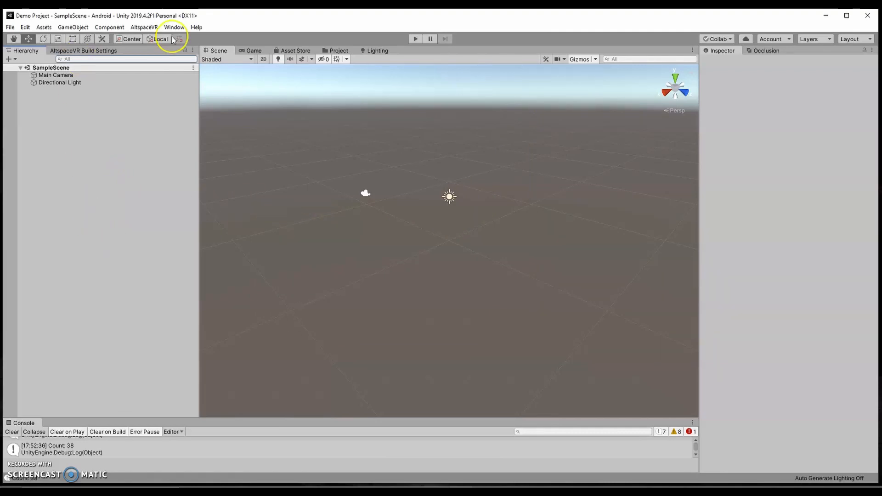
click(9, 27)
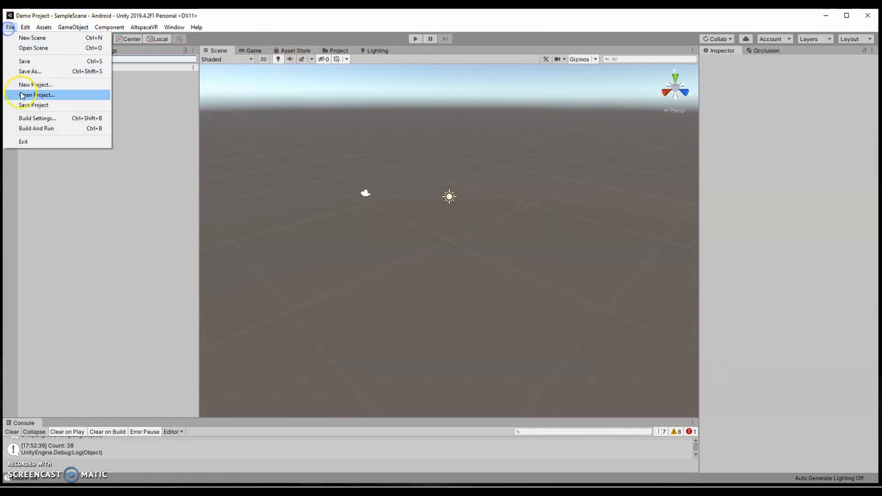
click(25, 27)
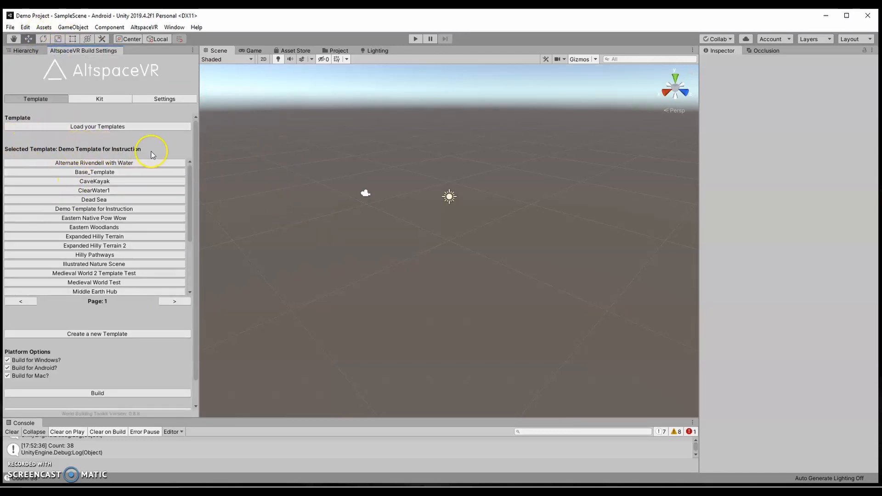
click(25, 51)
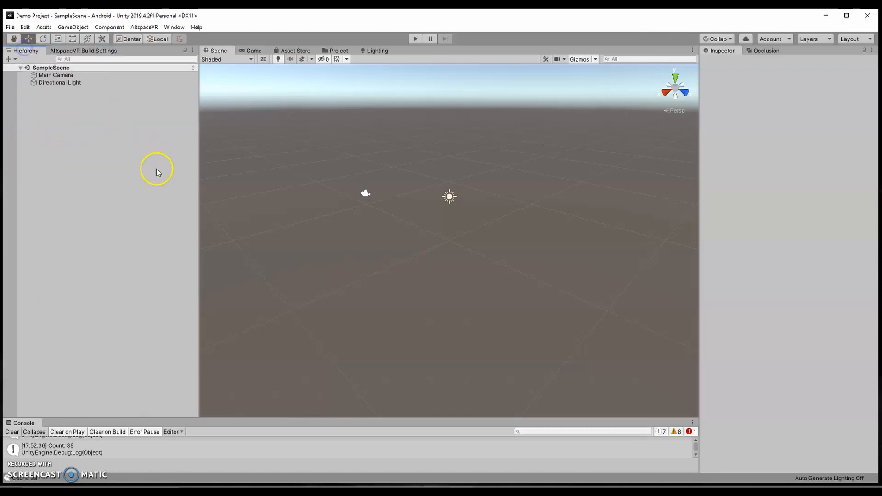